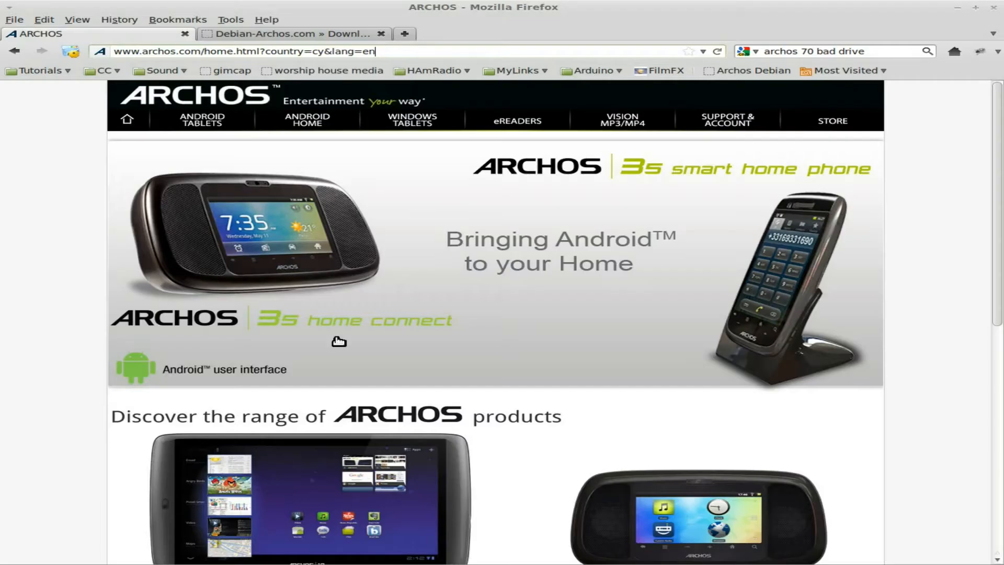
mouse_move(74, 265)
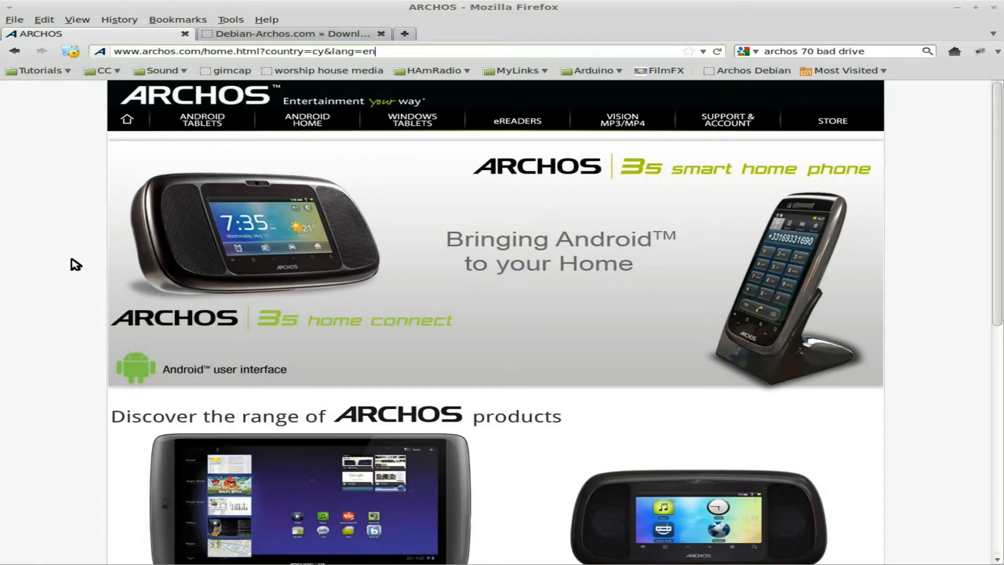
Look over the Debian for Archos gen8 download page
scroll(down, 3)
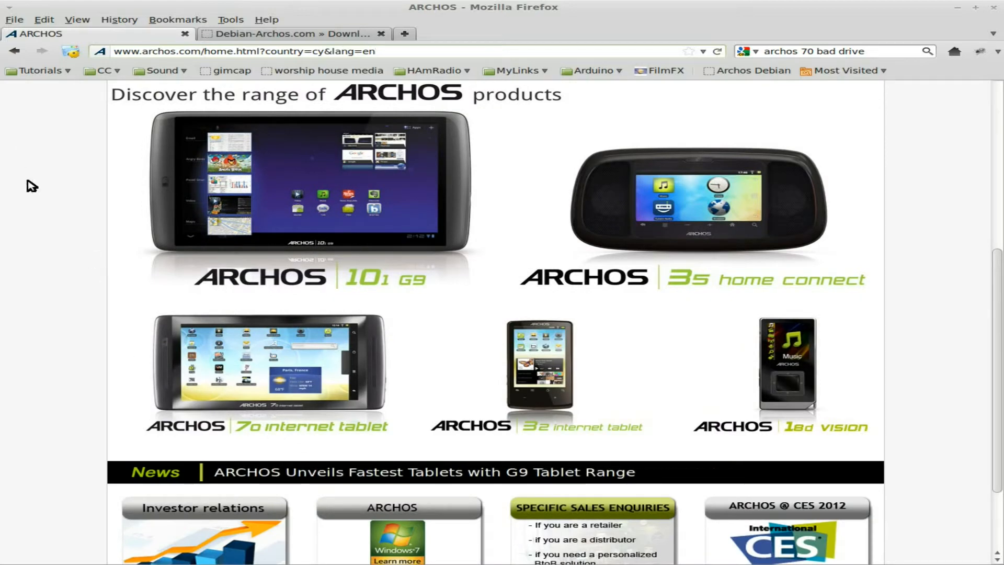
scroll(up, 3)
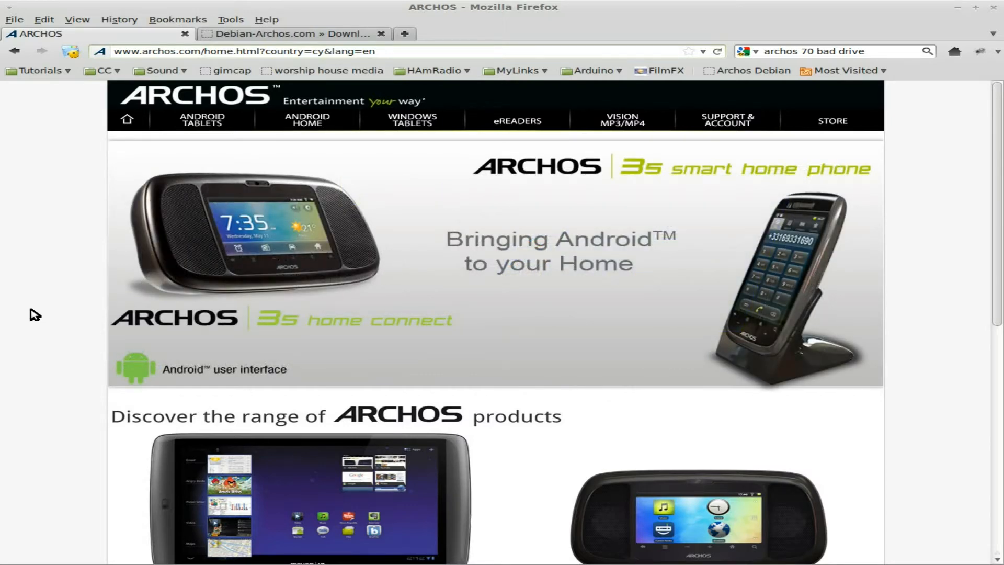
mouse_move(735, 146)
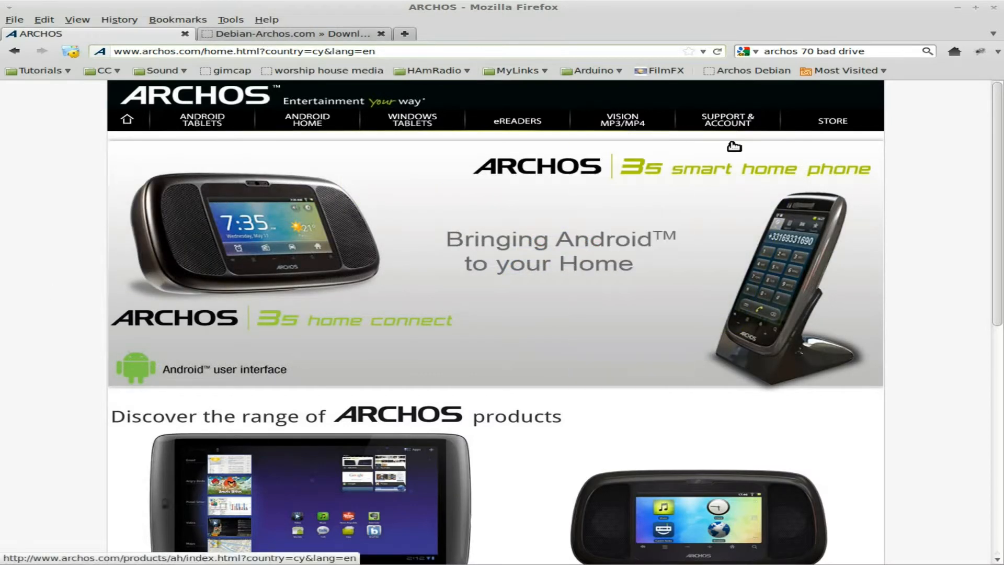
click(291, 33)
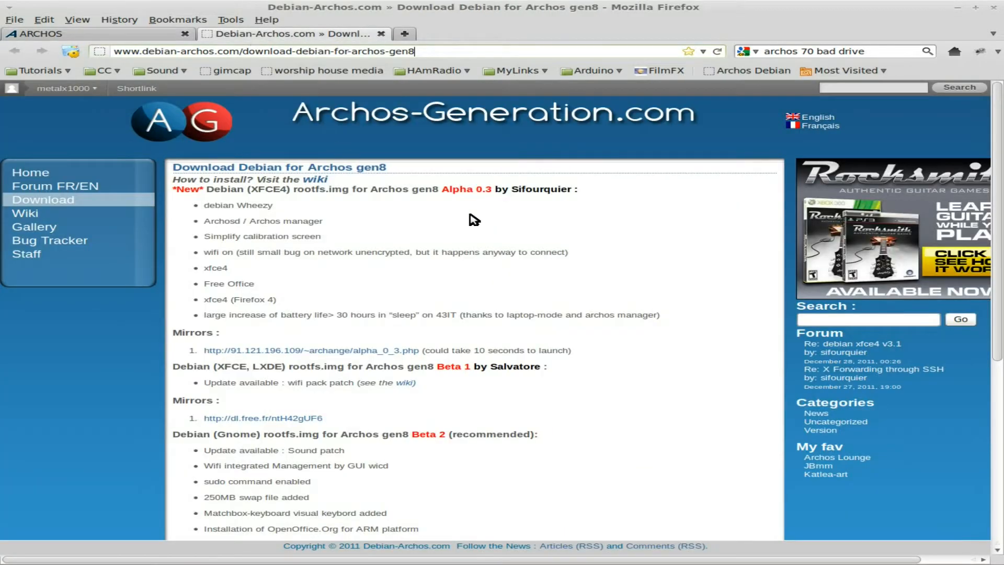
mouse_move(368, 203)
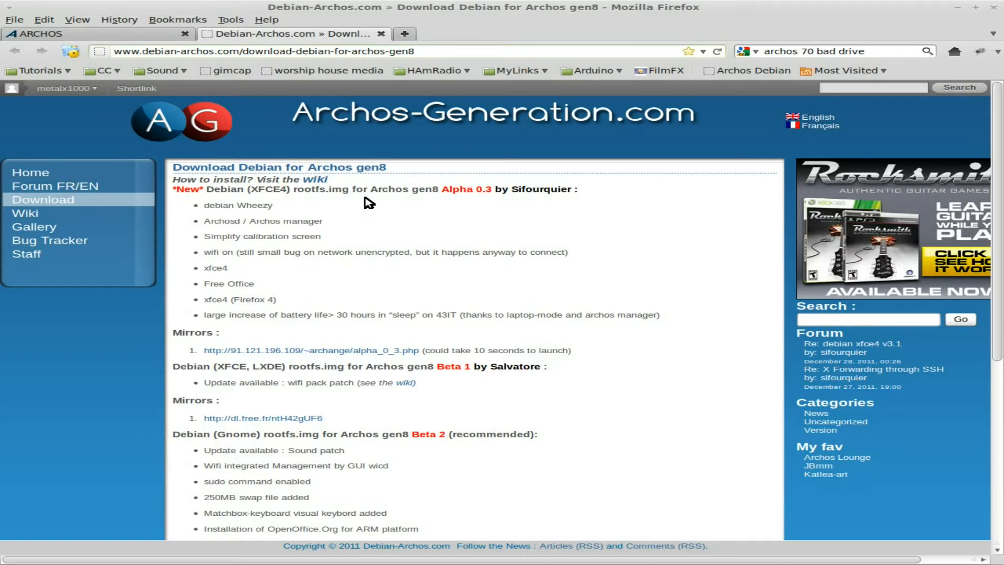
click(262, 52)
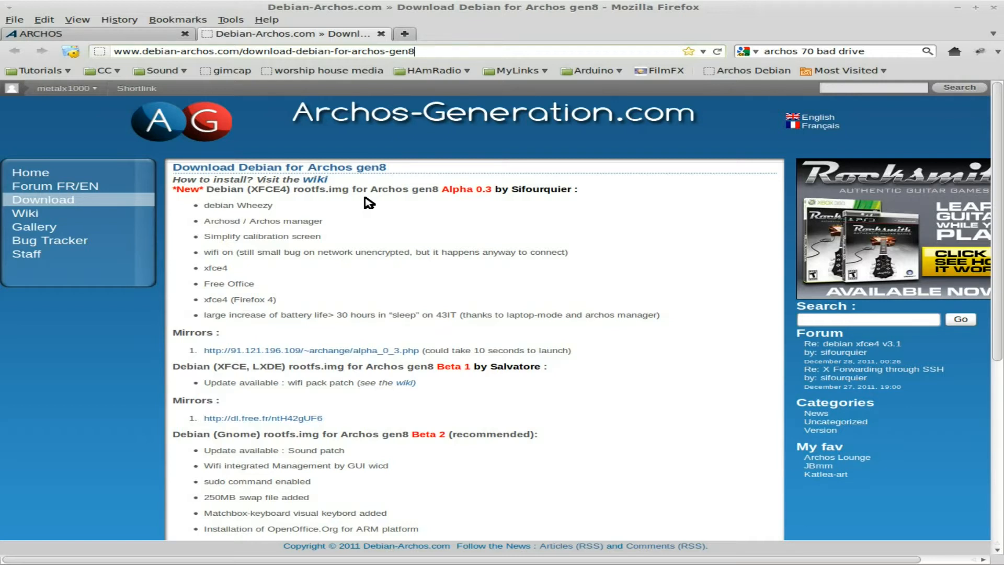
mouse_move(564, 314)
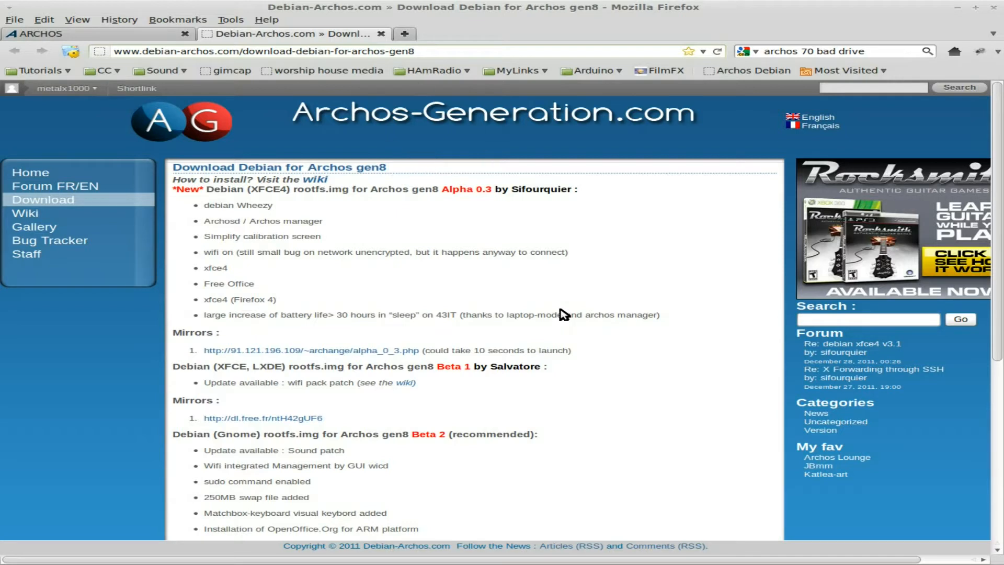
mouse_move(431, 222)
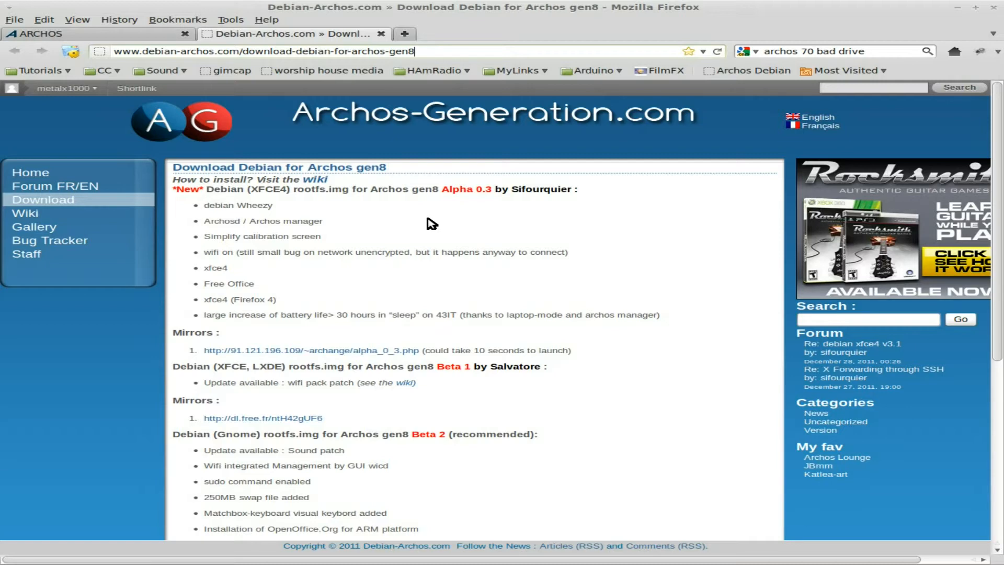
mouse_move(117, 47)
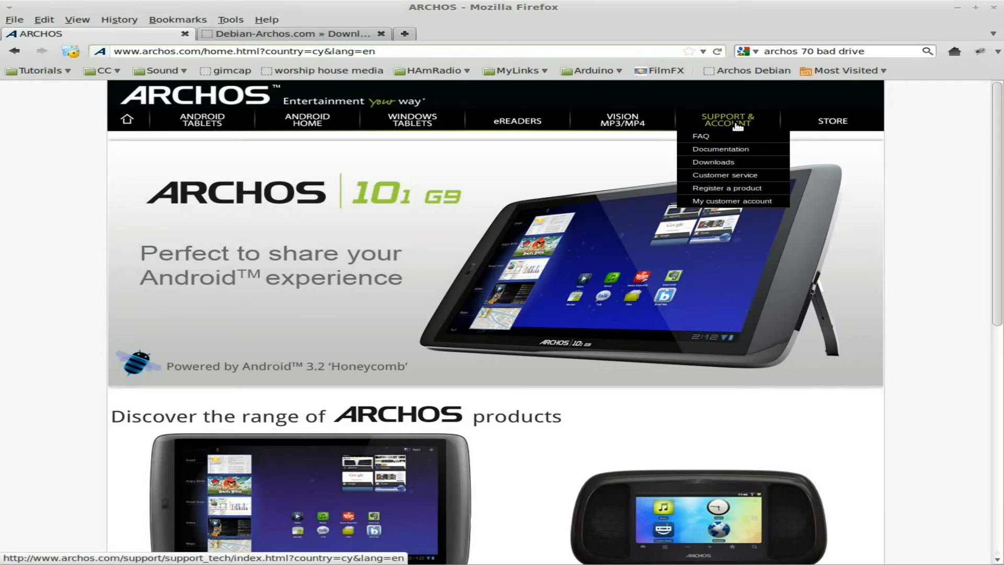
Open Archos Support downloads and the gen8 Special Developer Edition firmware page, then return to Debian
click(713, 162)
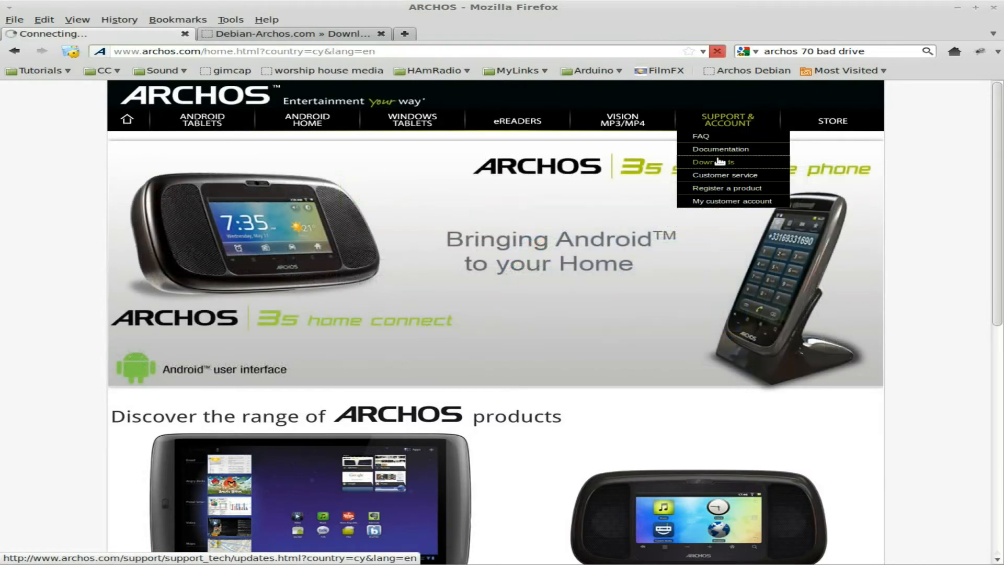
click(713, 162)
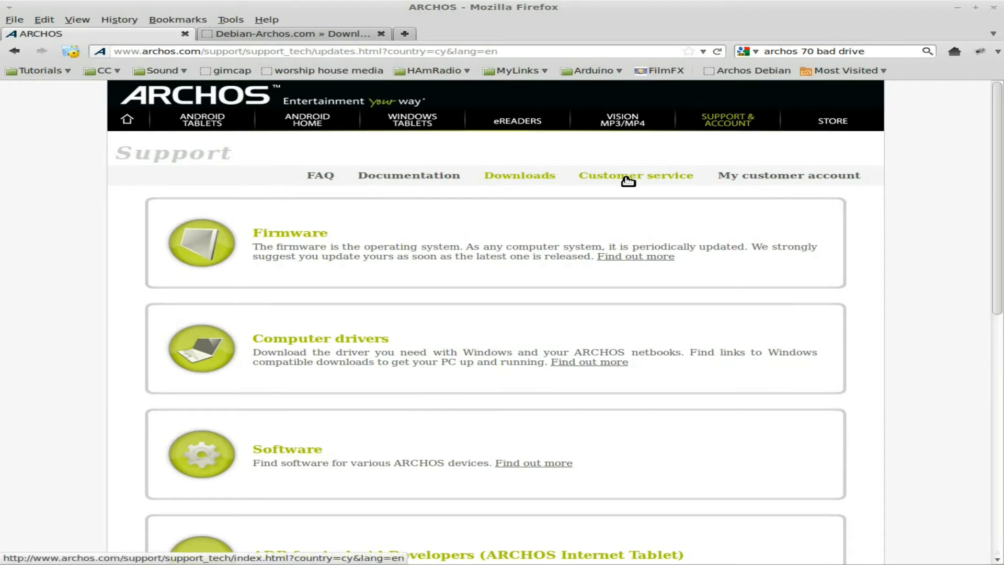
click(288, 34)
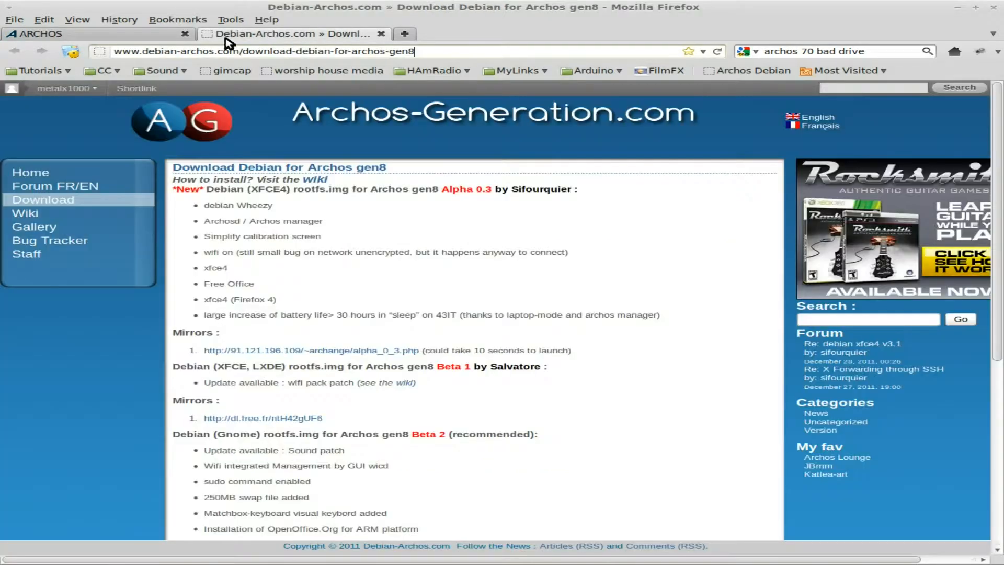
click(96, 33)
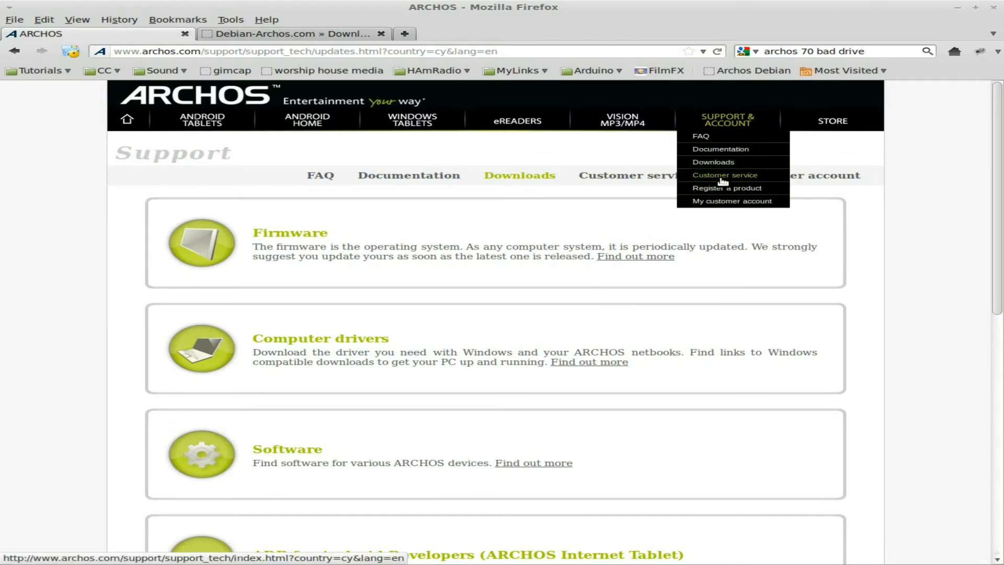
scroll(down, 3)
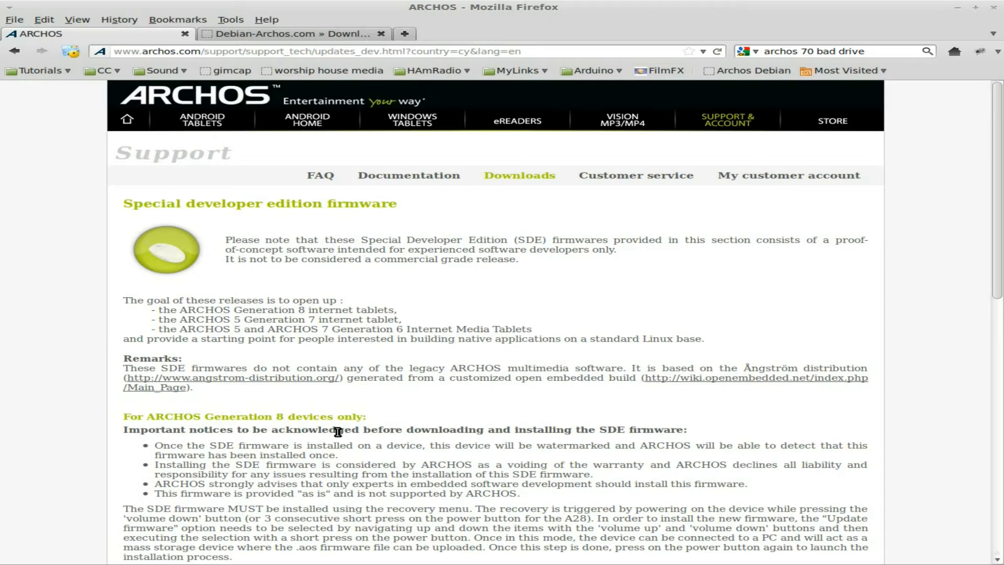
click(288, 34)
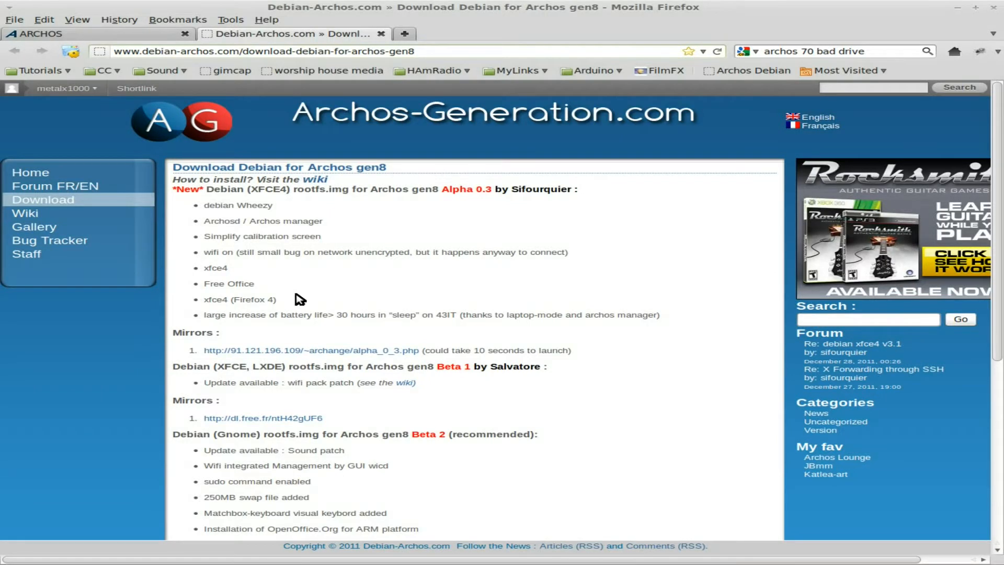
mouse_move(26, 213)
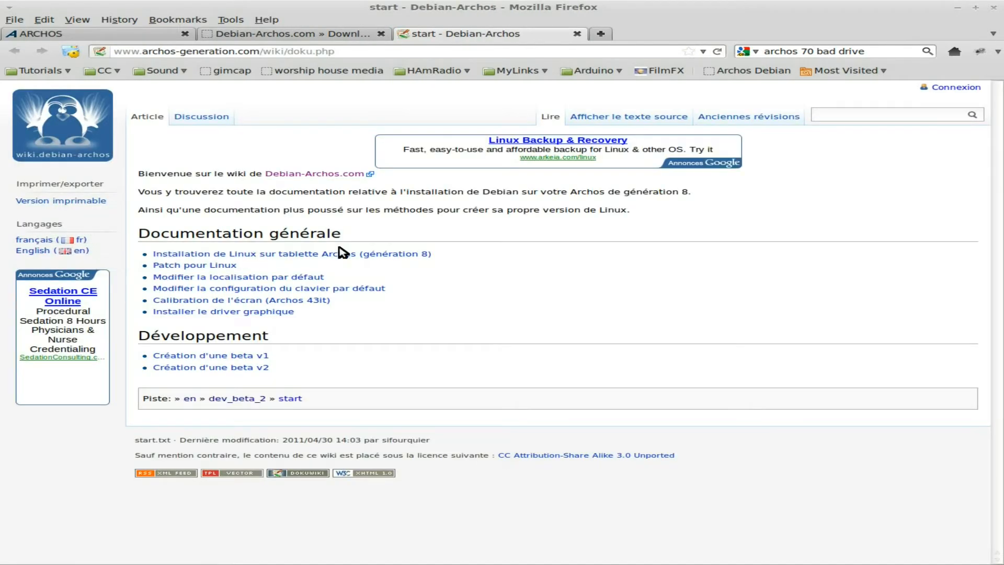
Switch the Debian-Archos wiki to English and open its 'Creating a beta v1' guide
click(32, 250)
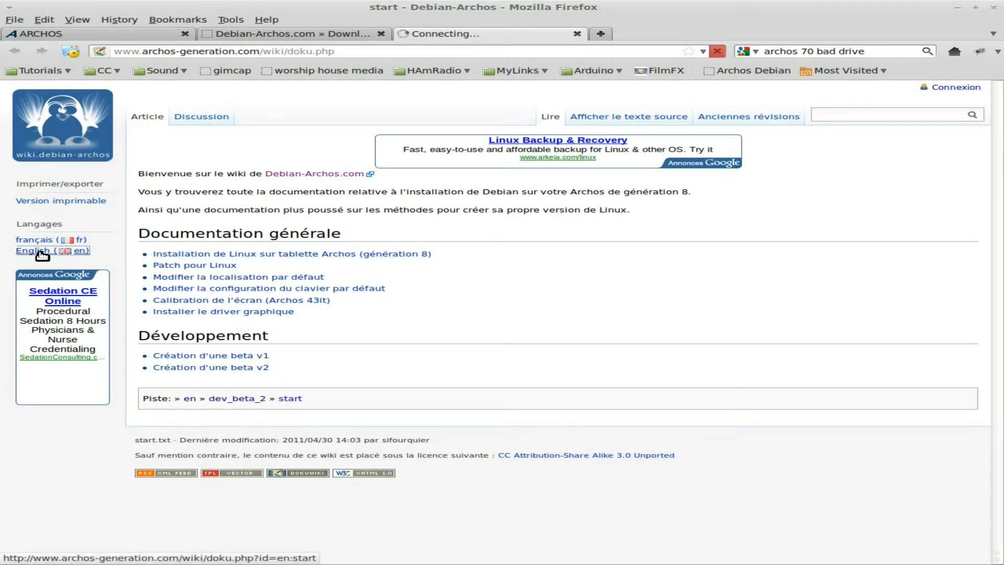
click(52, 251)
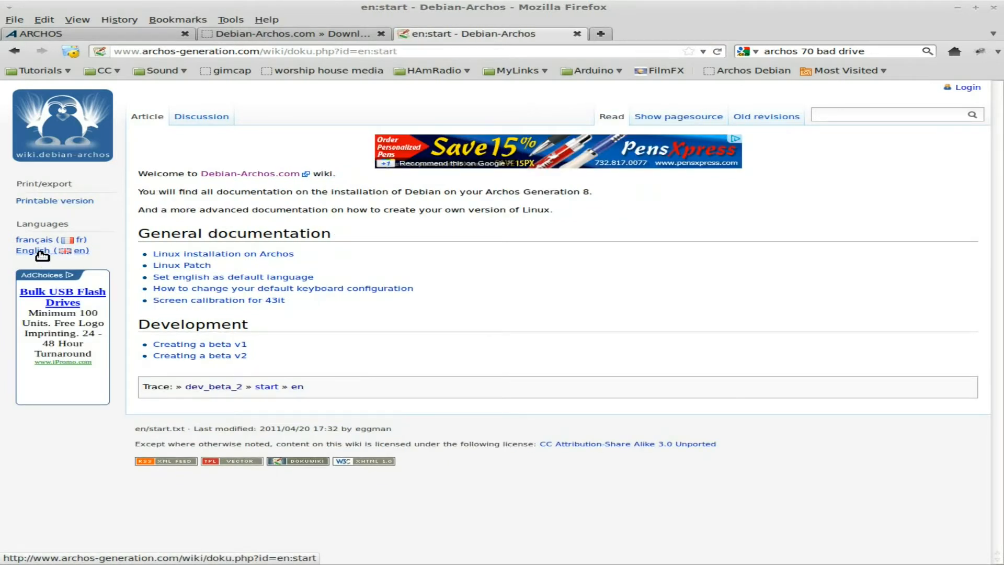
mouse_move(506, 306)
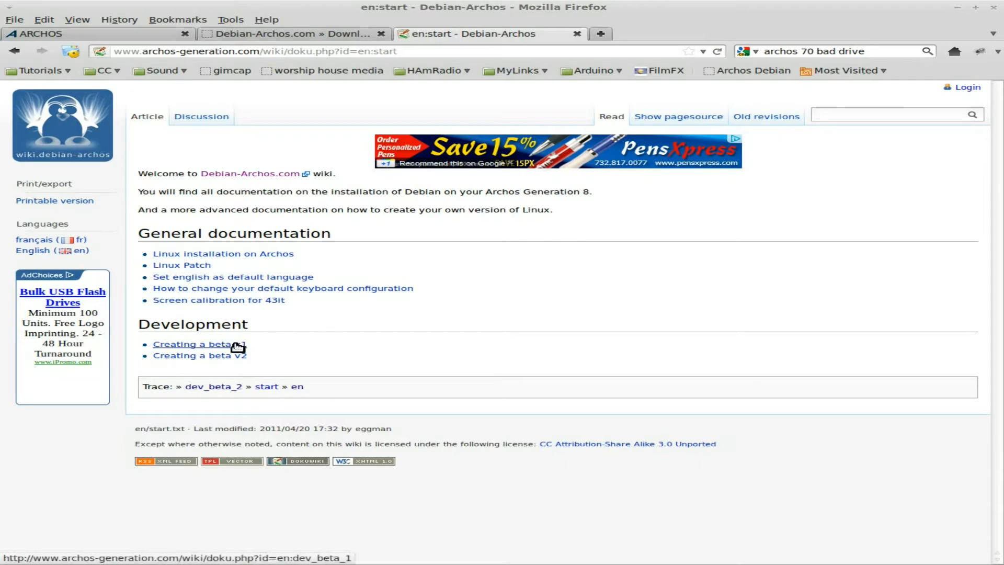
click(197, 344)
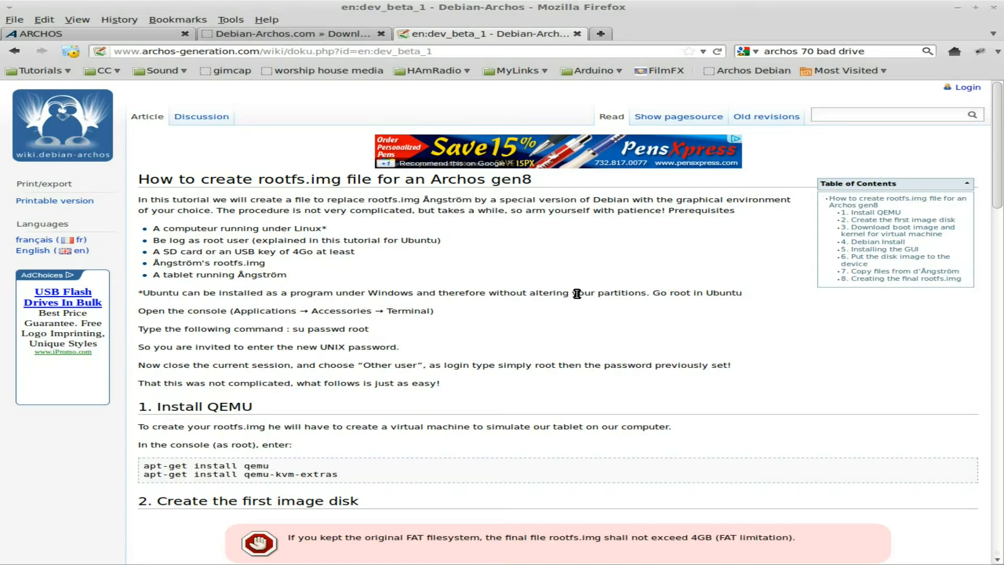
mouse_move(512, 305)
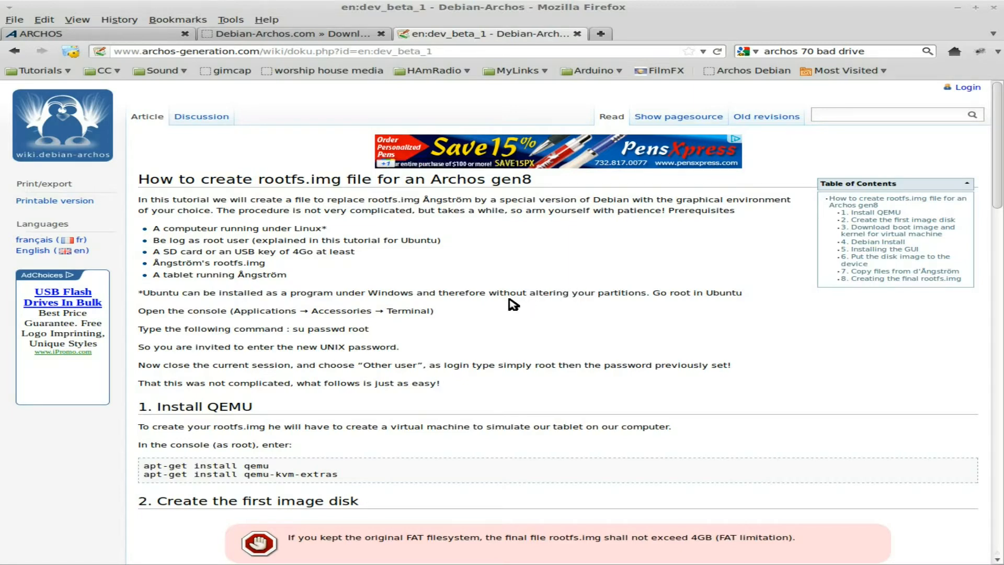
scroll(down, 3)
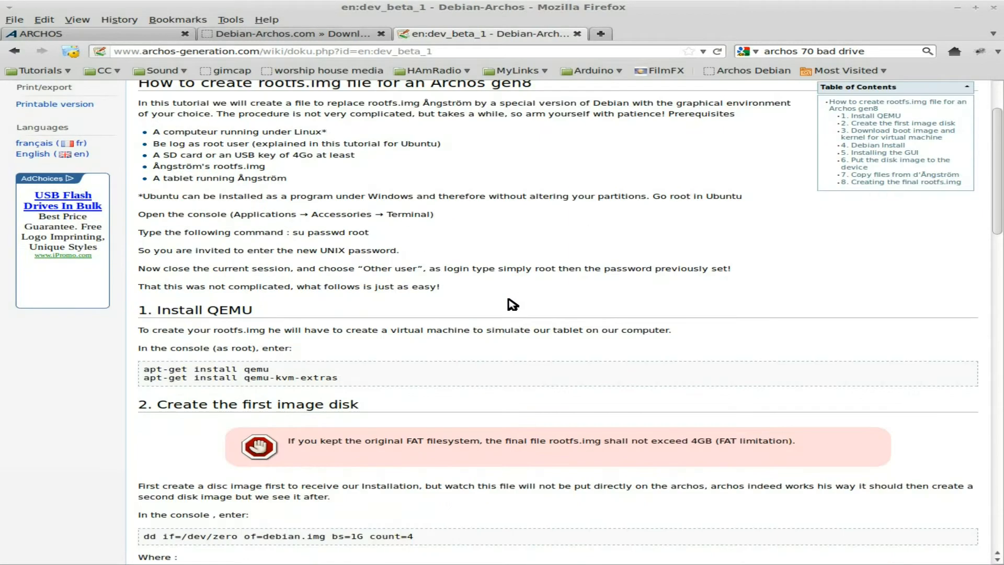
scroll(down, 3)
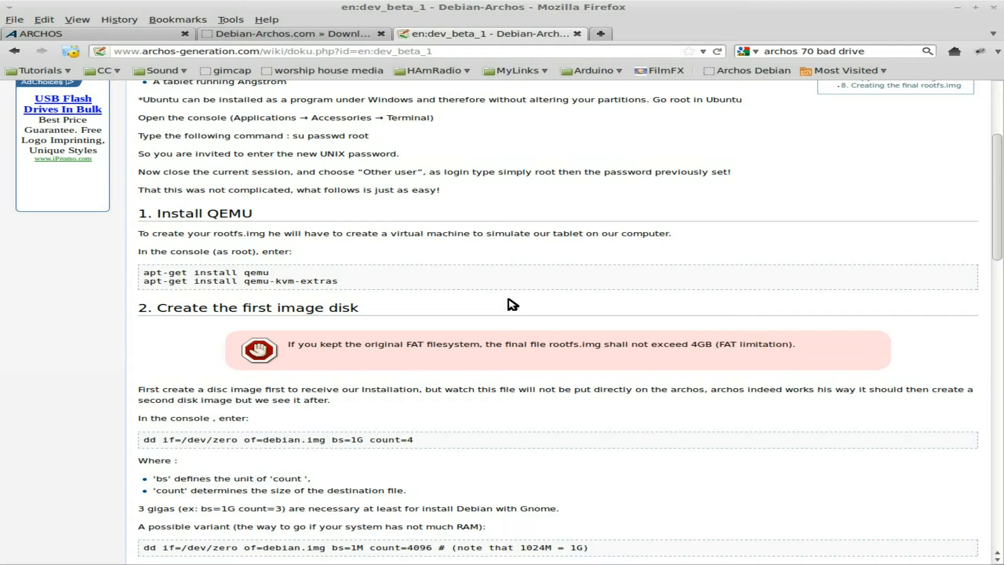
mouse_move(464, 374)
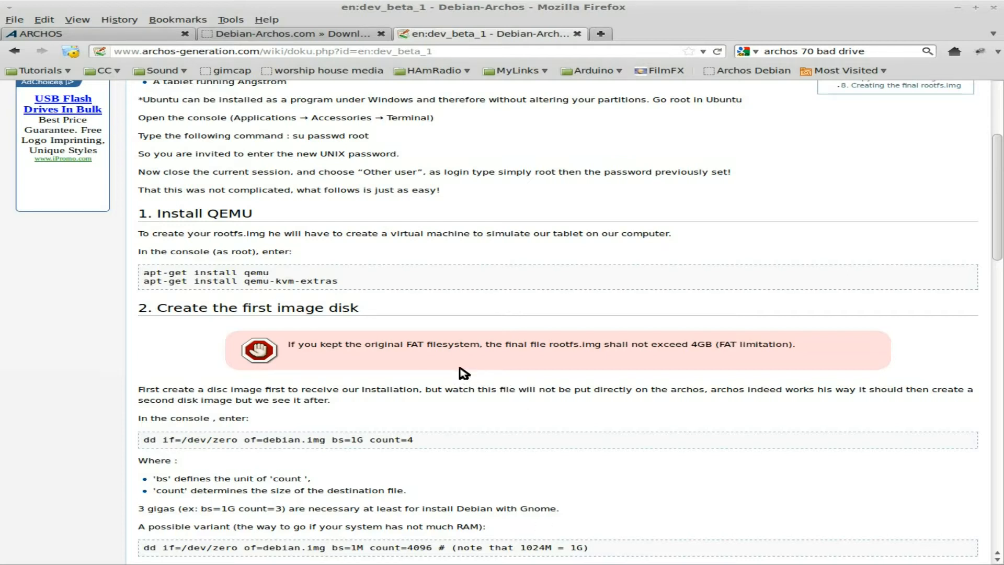
mouse_move(302, 280)
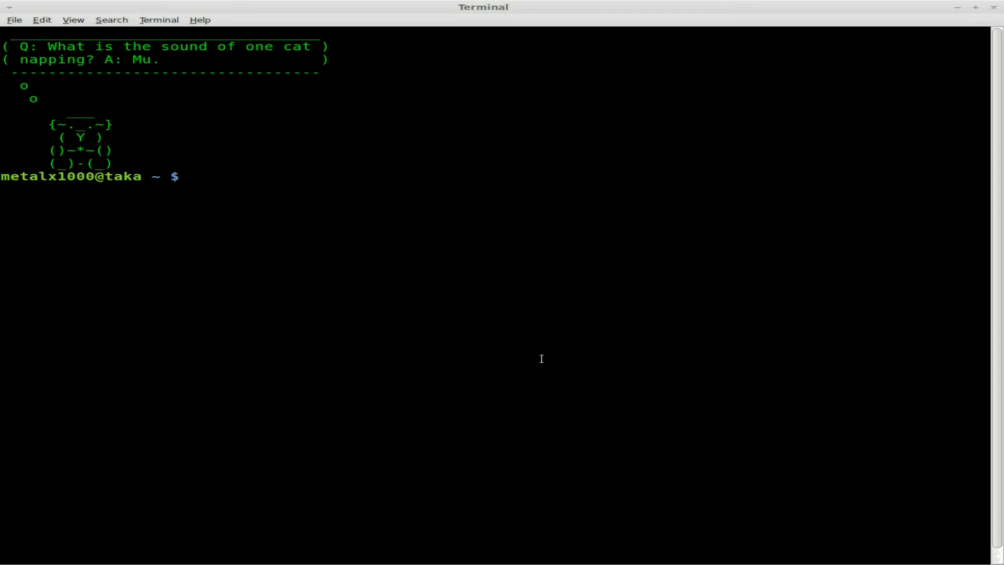
Type 'sudo aptitude install qemu-system' at the prompt, then erase and cancel it
text(sudo)
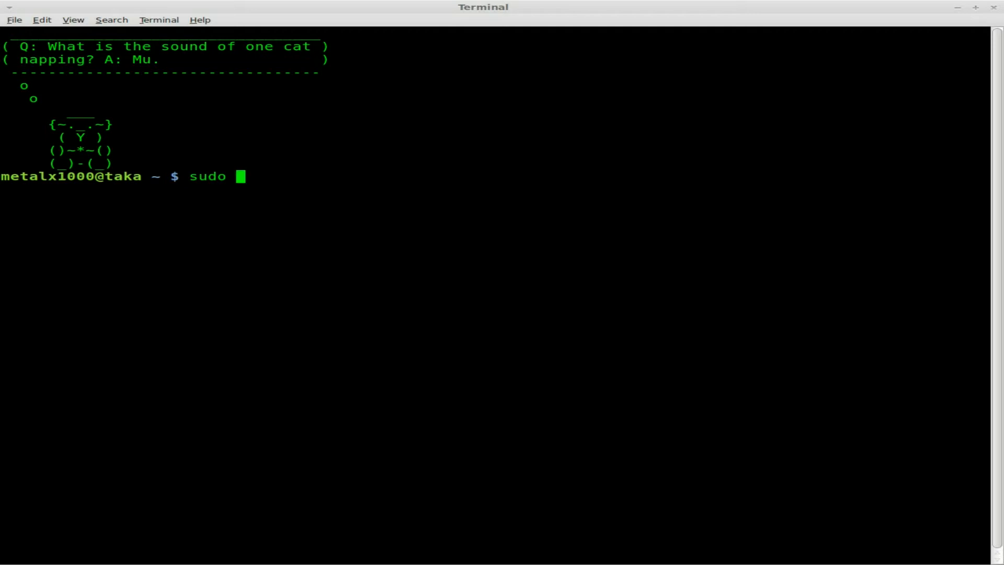
text(aptitude)
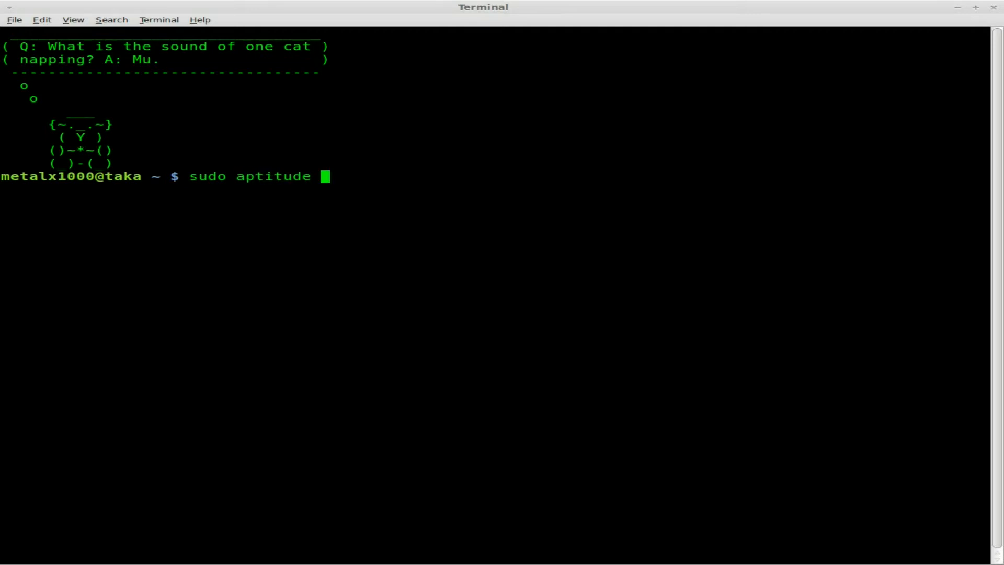
text(install qe)
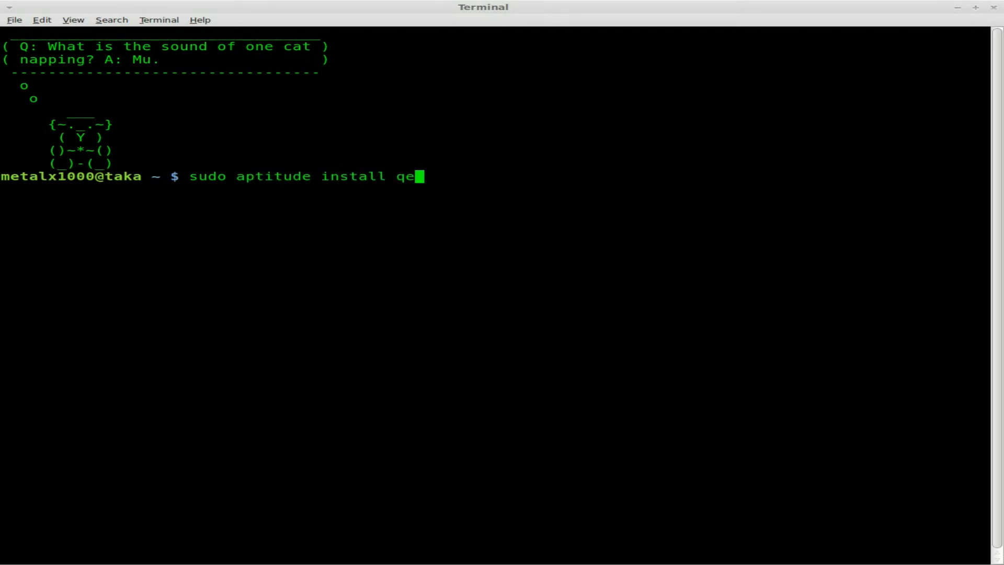
text(mu-system)
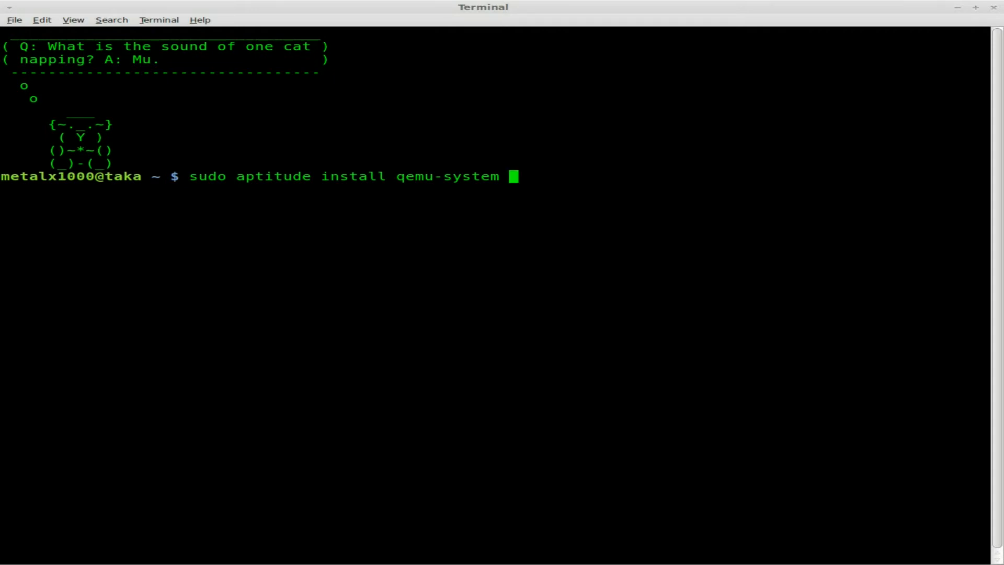
key(BackSpace)
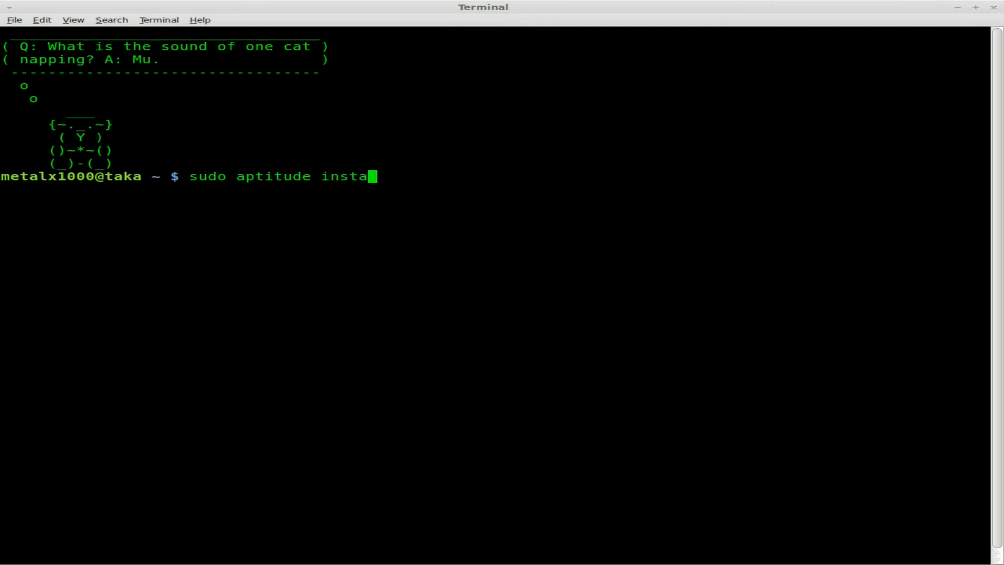
key(ctrl+c)
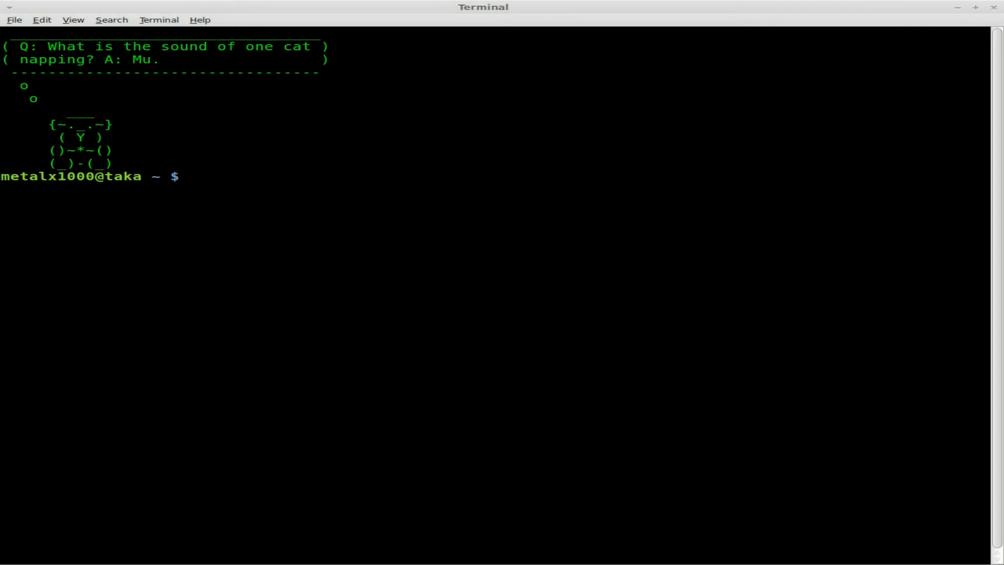
mouse_move(542, 359)
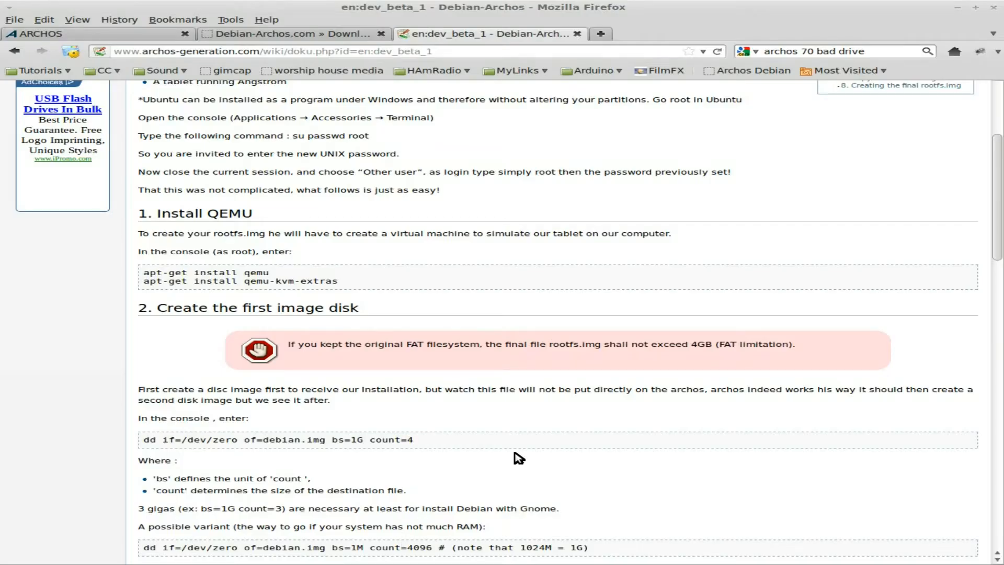
Scroll the Debian-Archos guide to section 2, Create the first image disk
scroll(down, 3)
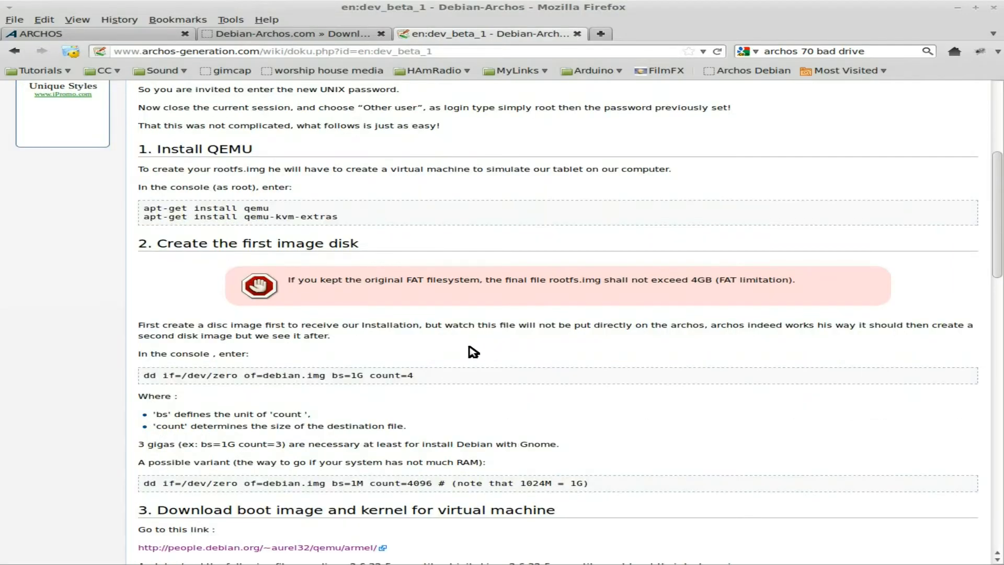
mouse_move(145, 381)
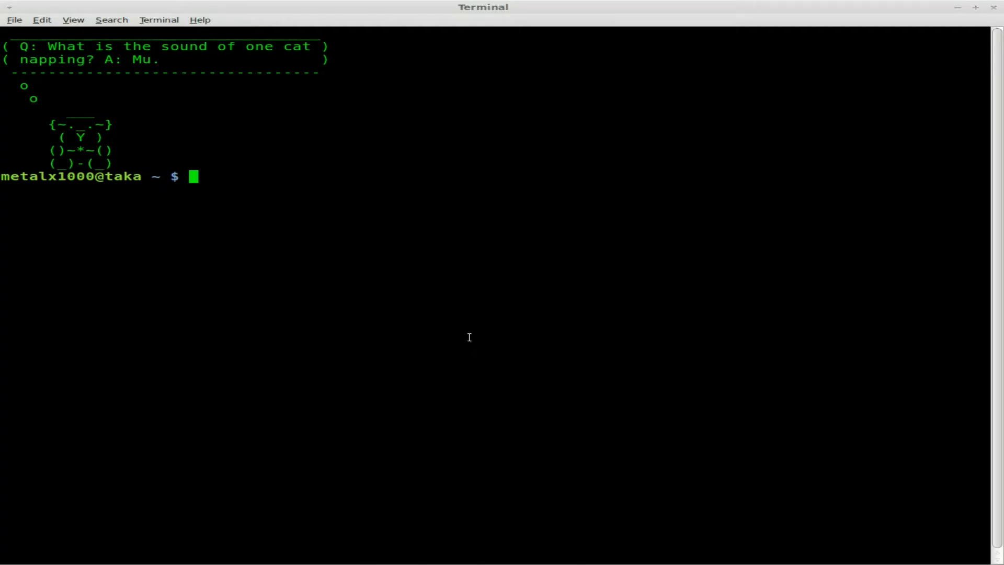
mouse_move(453, 316)
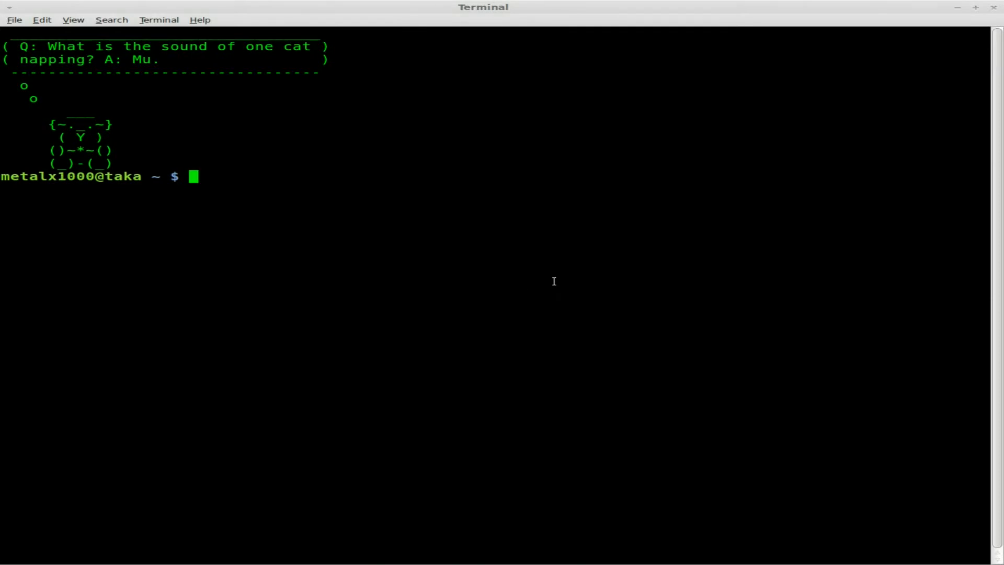
Create a 3.5G disk image with 'qemu-img create debian.img 3.5G'
text(qemu)
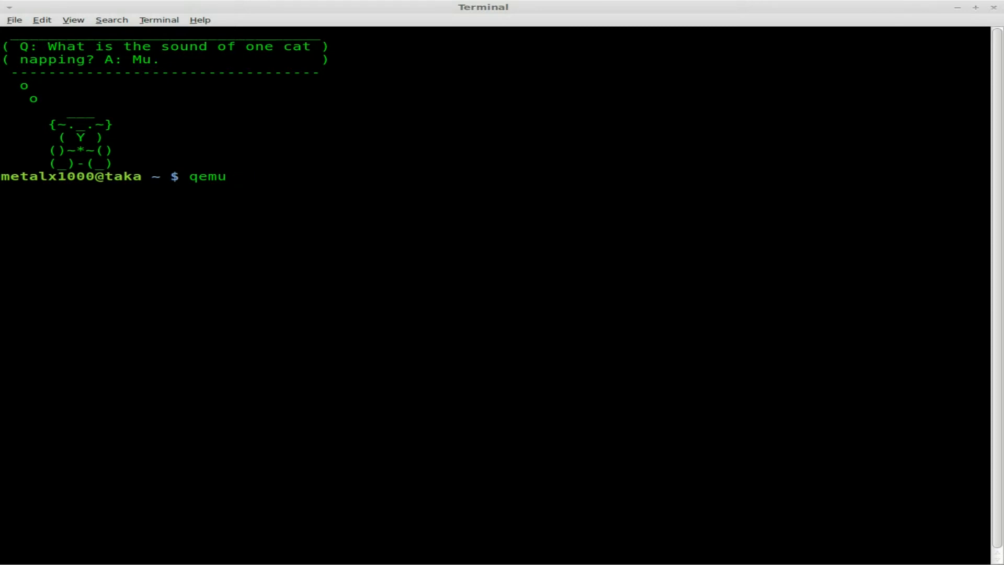
text(-img)
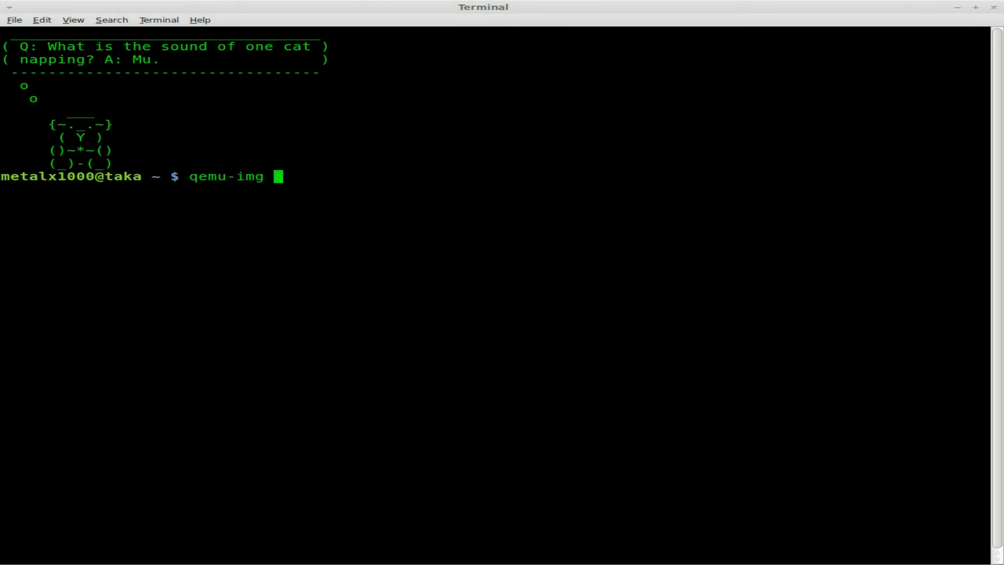
text(create)
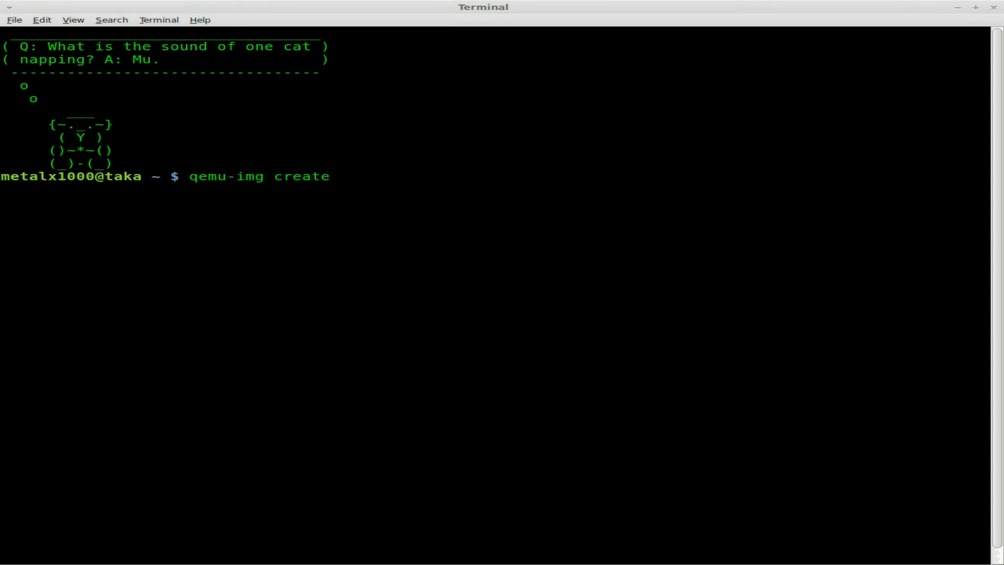
text(debian)
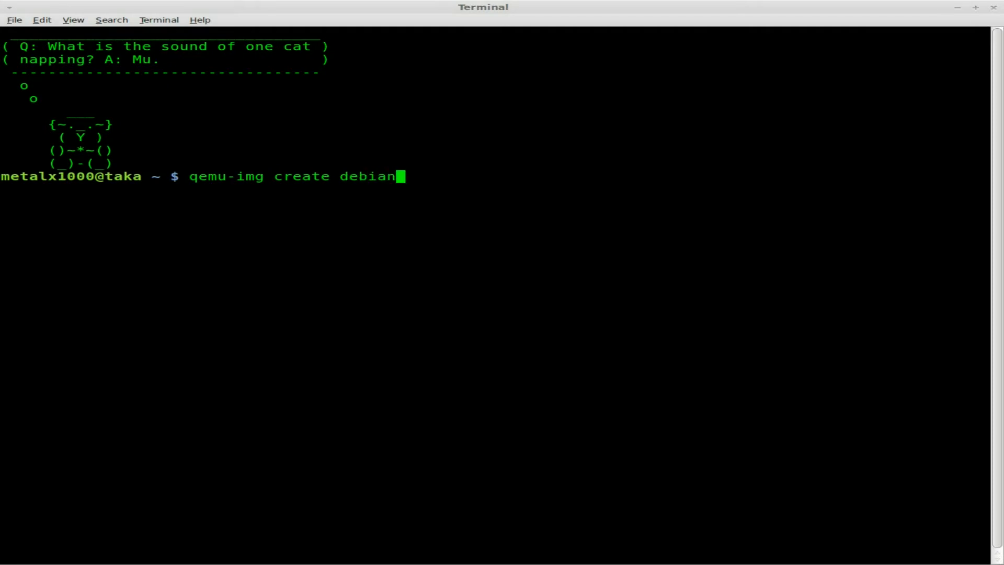
text(.img)
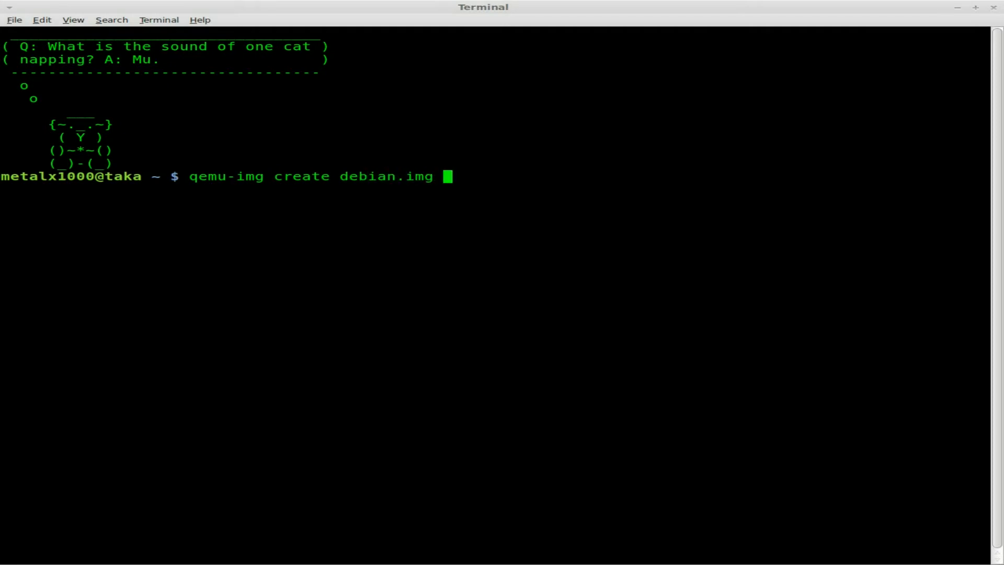
text(3.)
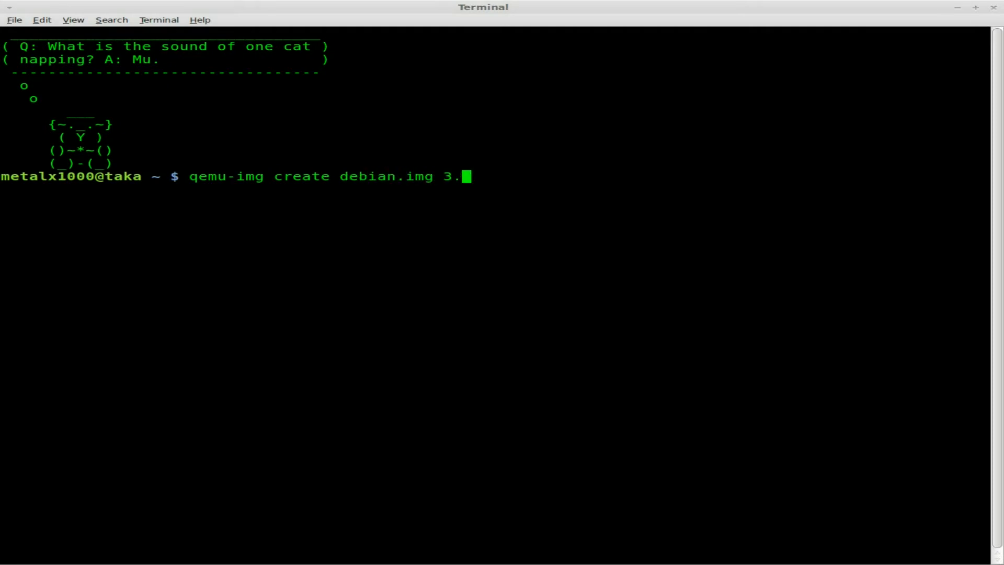
text(5G)
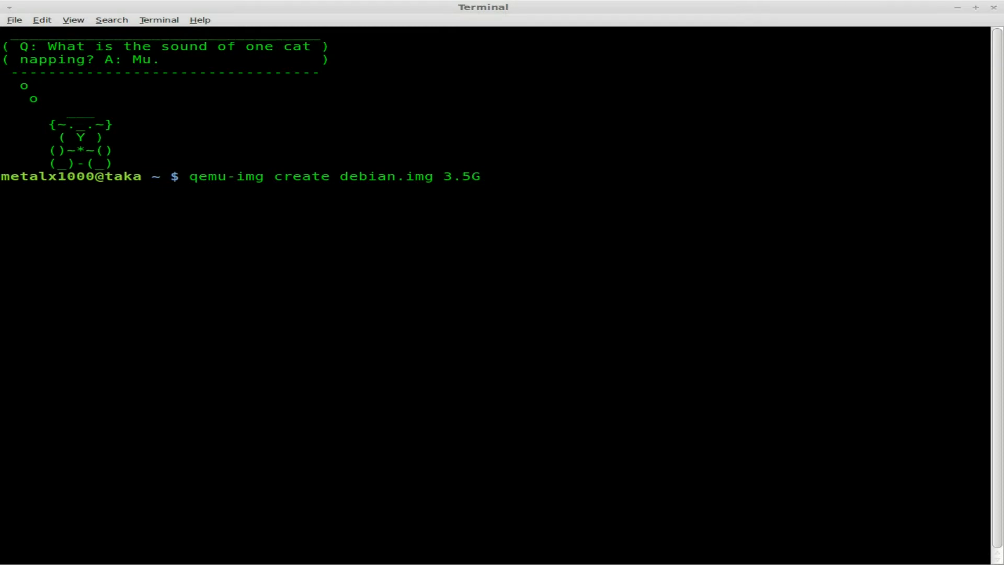
key(Return)
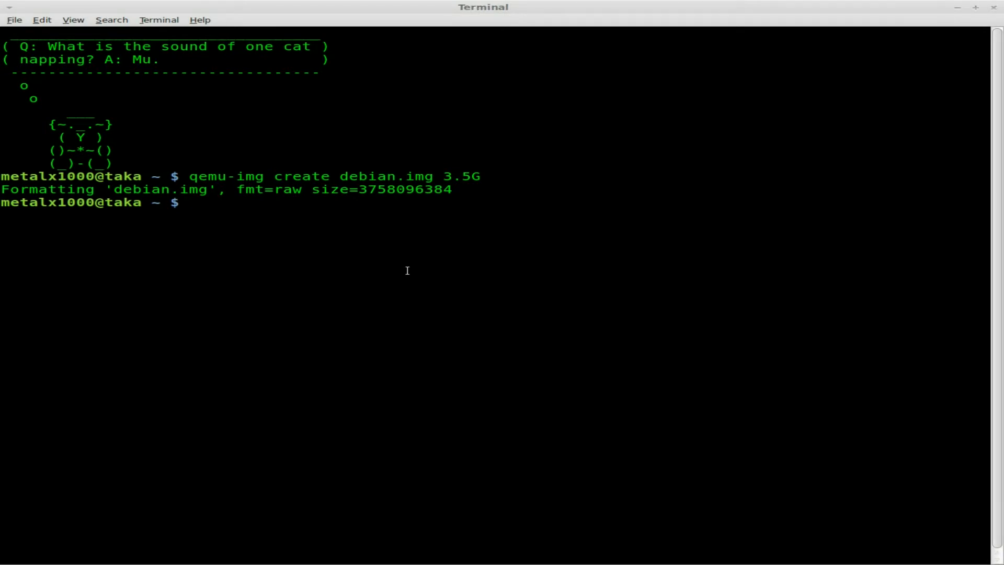
Make the archos folder and repeat the image creation command inside it
text(mkdir)
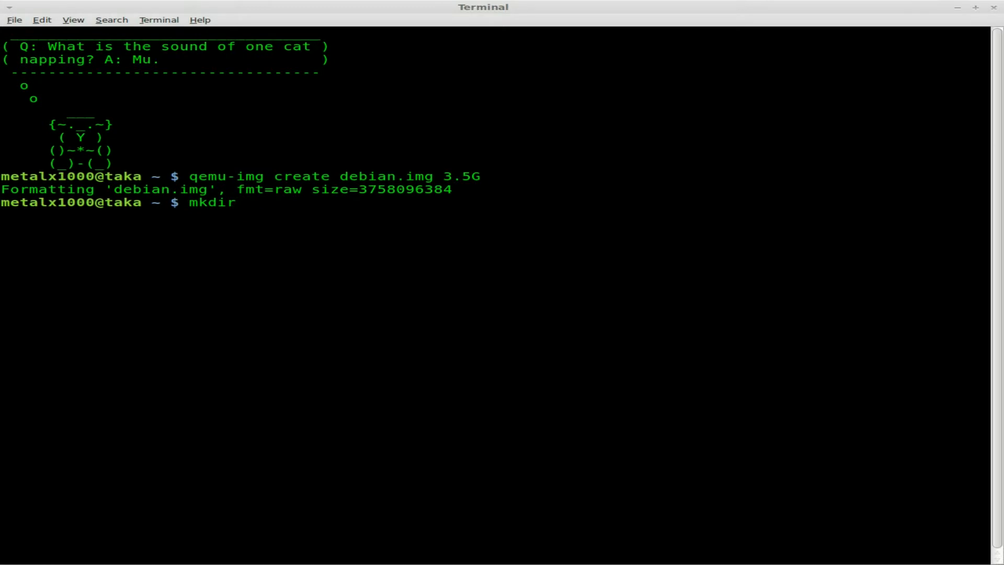
text(ar)
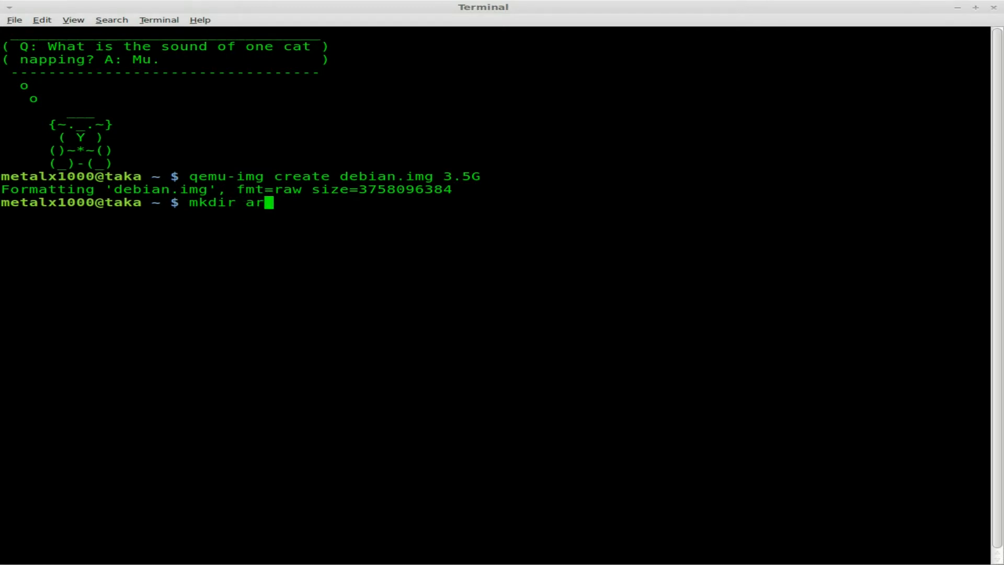
key(Return)
text(qemu-img create debian.img 3.5G)
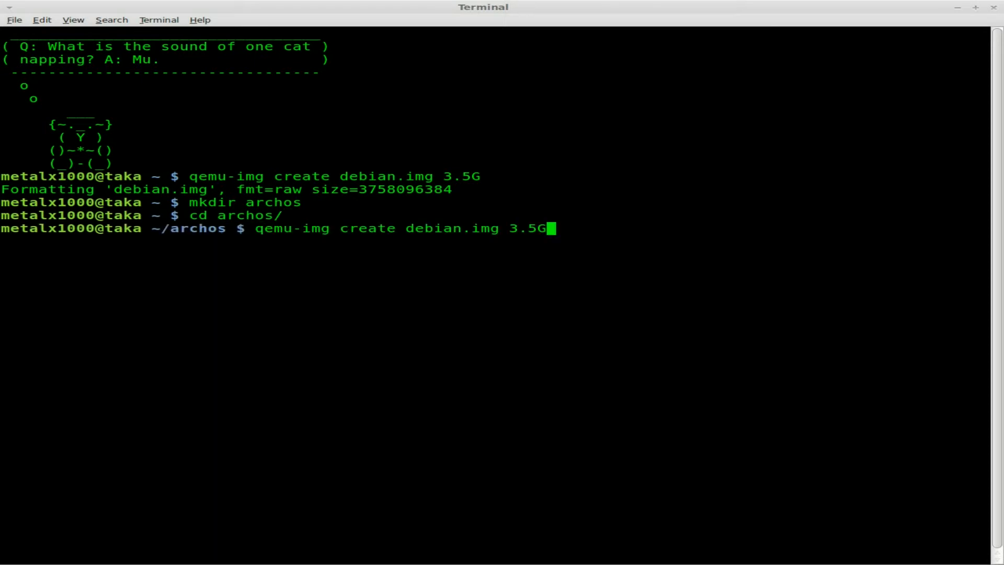
key(Return)
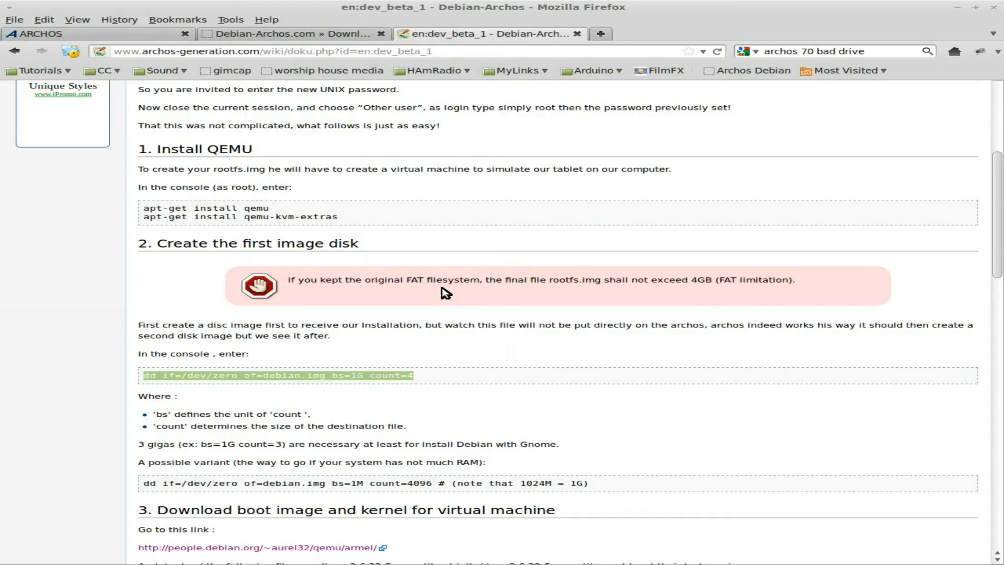
Scroll the guide to section 3, Download boot image and kernel for virtual machine
scroll(down, 3)
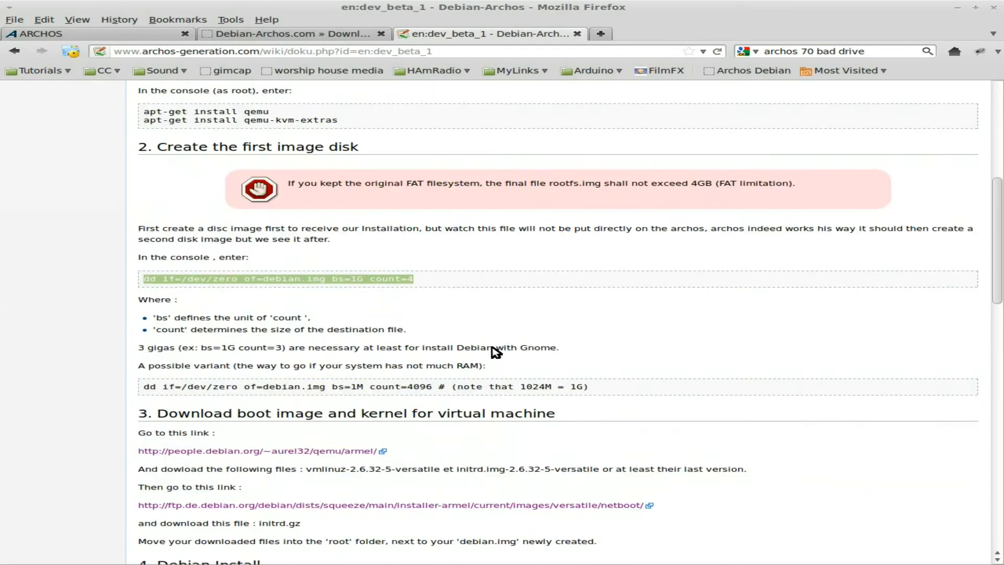
scroll(down, 3)
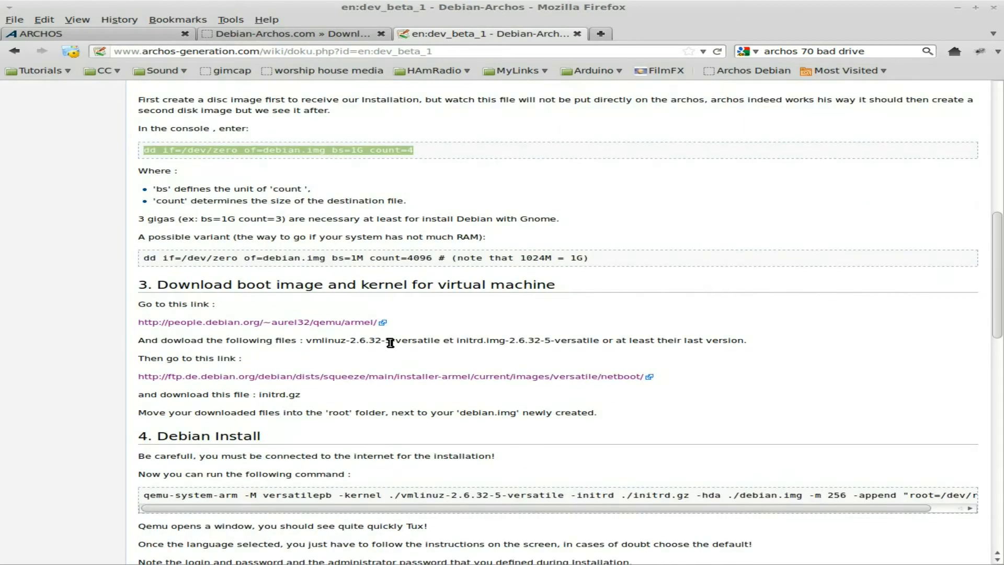
mouse_move(205, 327)
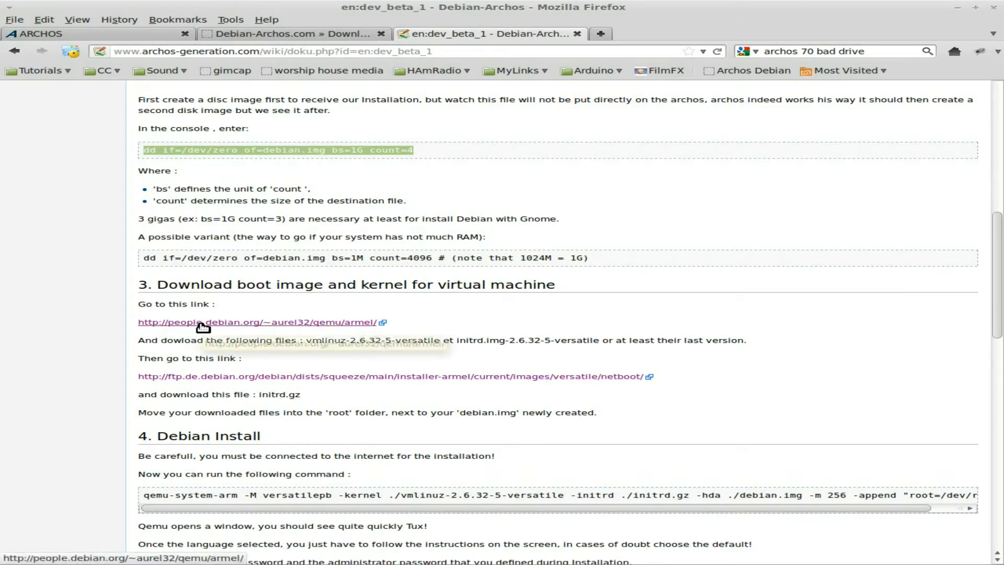
Open the people.debian.org/~aurel32/qemu/armel/ listing of images, kernels and initrds
click(256, 322)
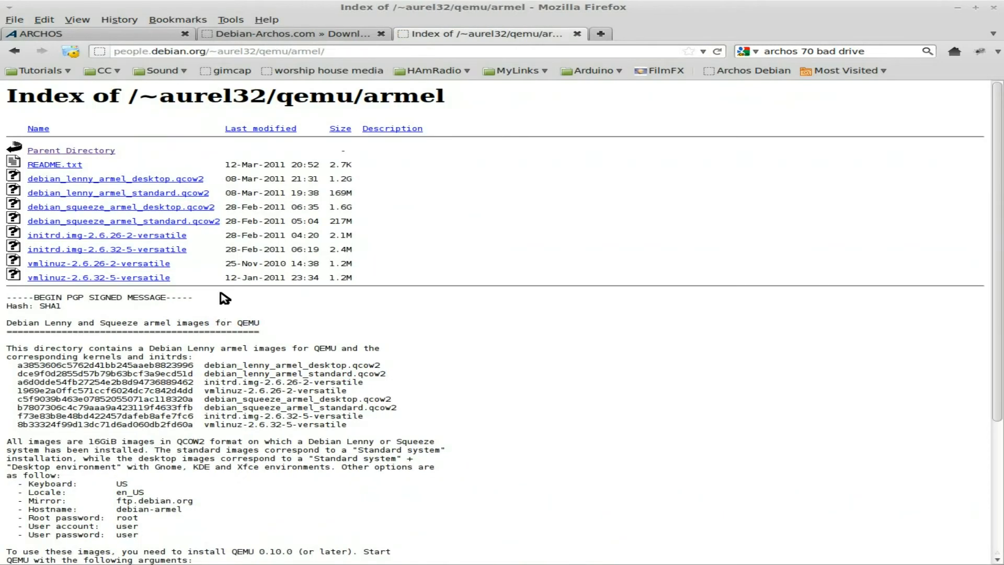
mouse_move(160, 250)
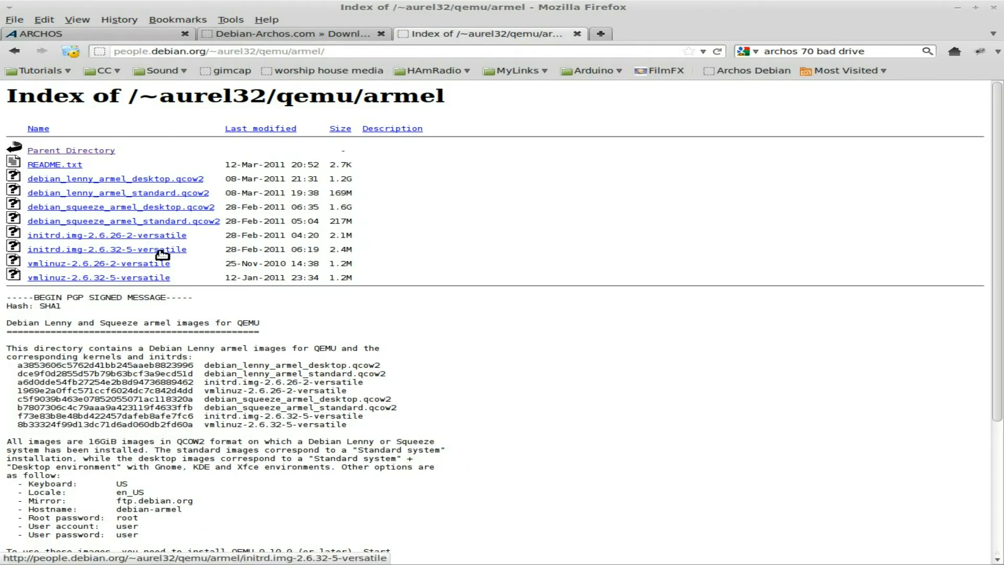
mouse_move(167, 281)
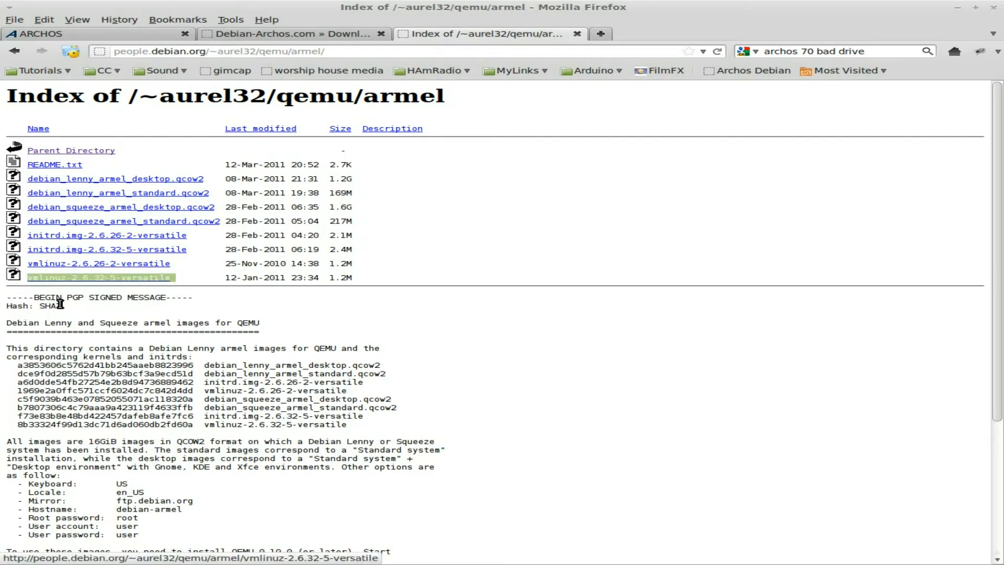
mouse_move(177, 274)
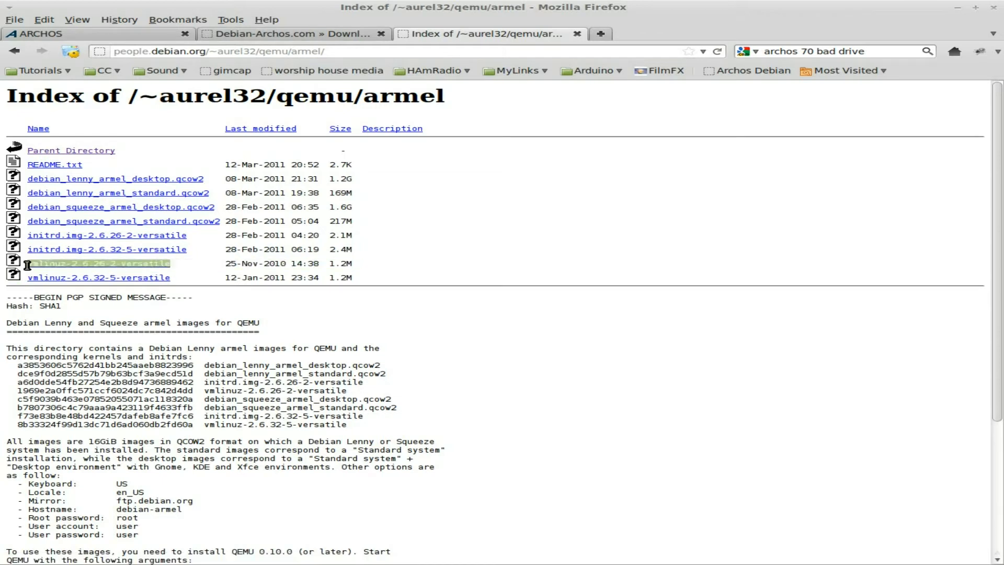
mouse_move(143, 242)
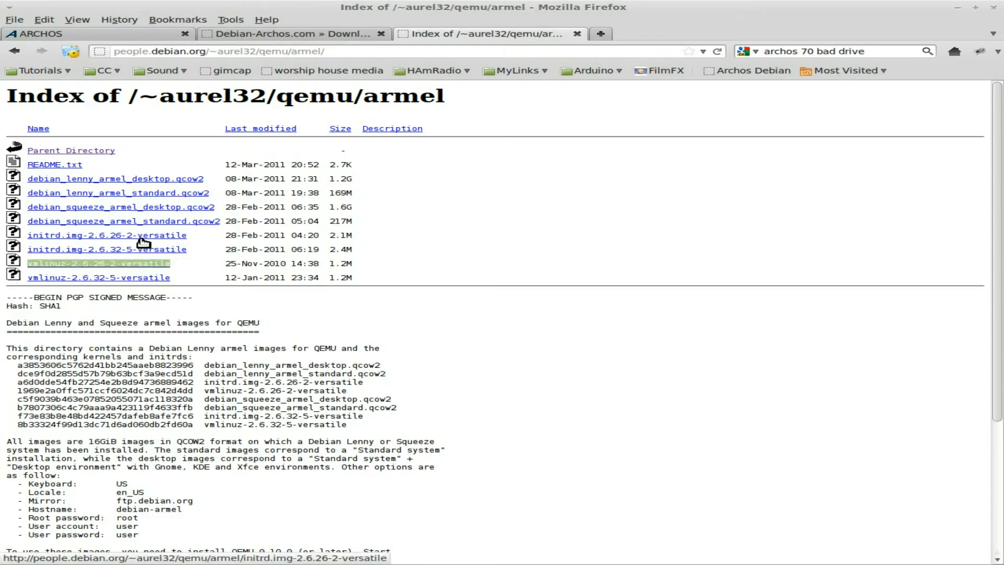
mouse_move(106, 249)
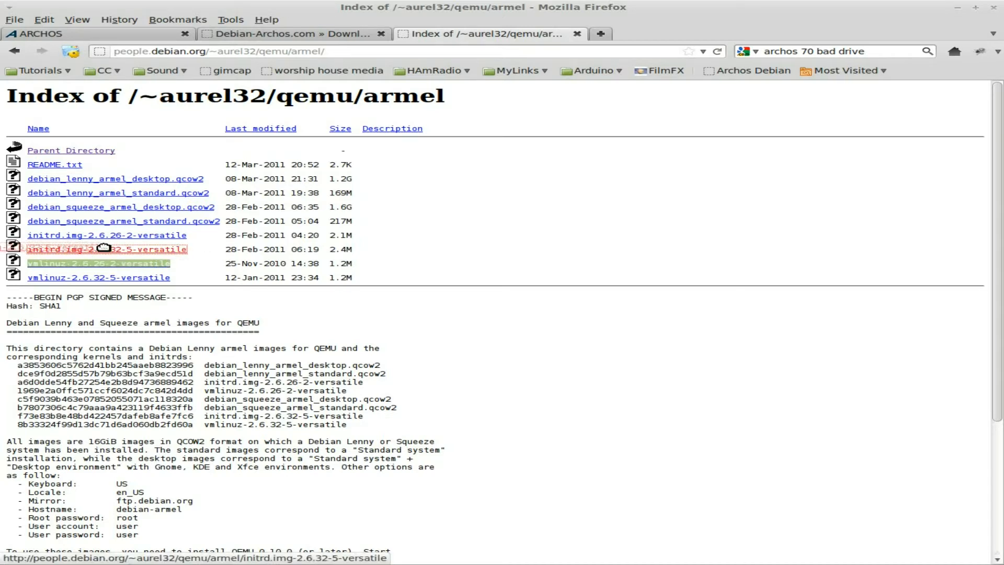
mouse_move(126, 221)
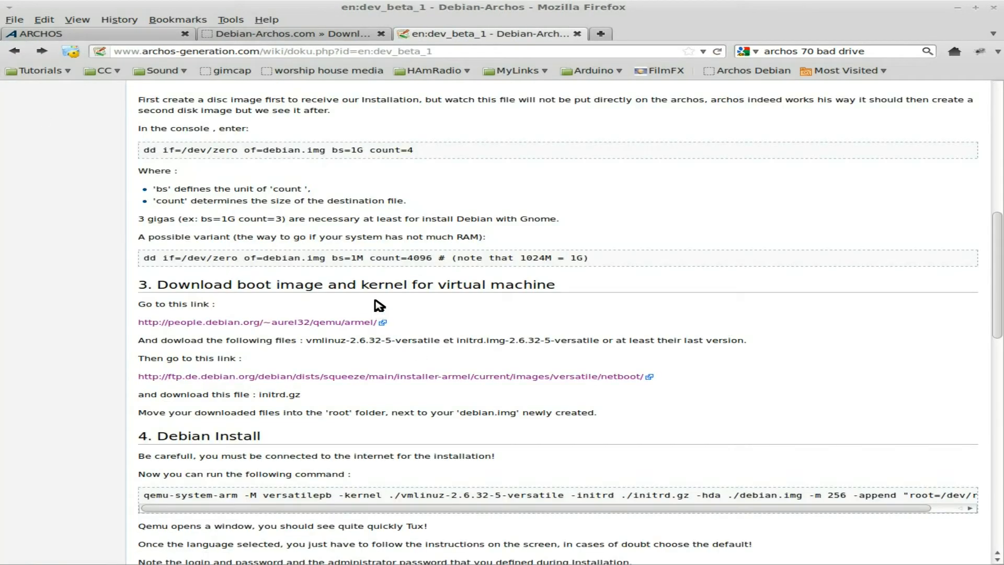
Return to the Debian-Archos guide and open the ftp.de.debian.org netboot directory
scroll(down, 3)
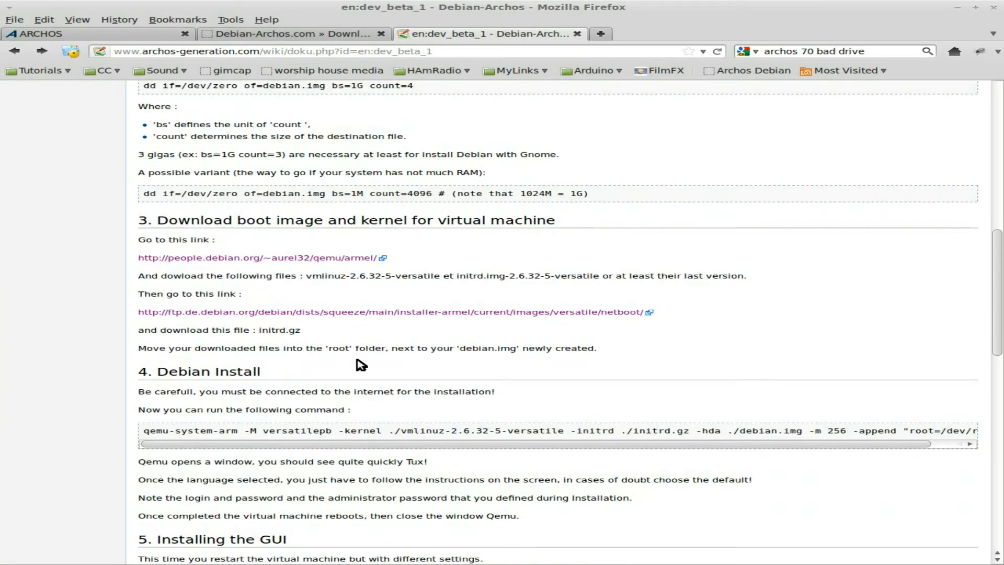
mouse_move(212, 320)
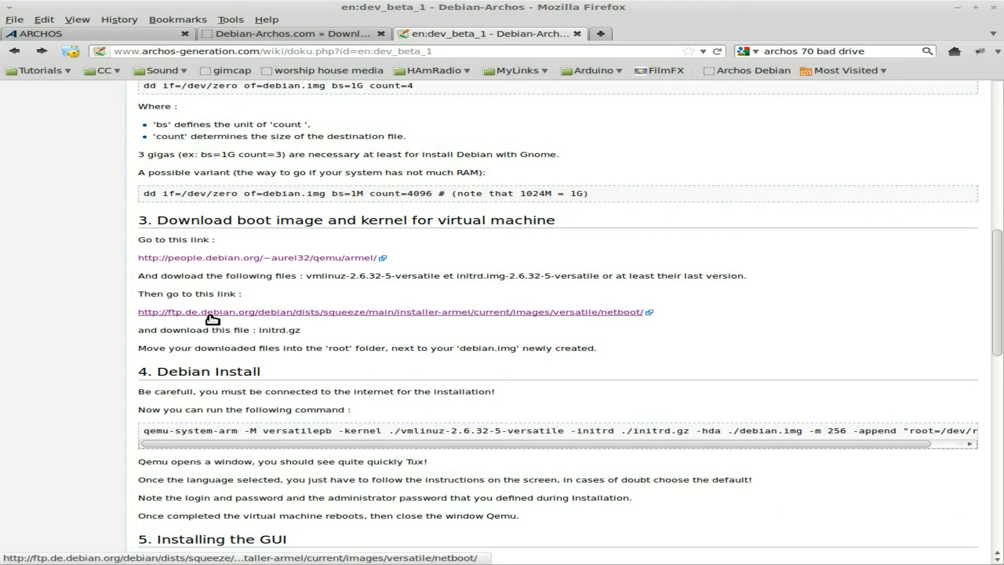
mouse_move(213, 318)
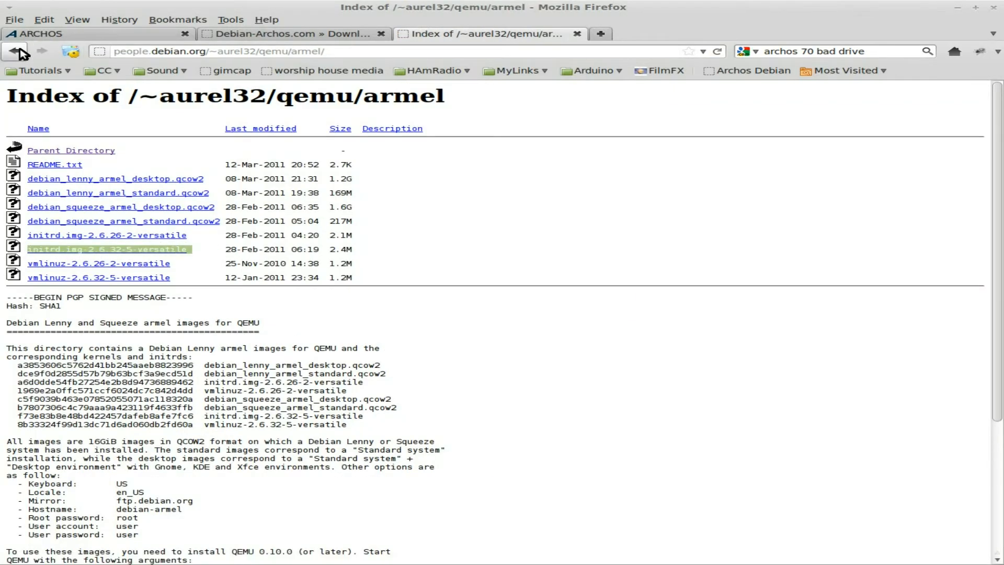
click(16, 51)
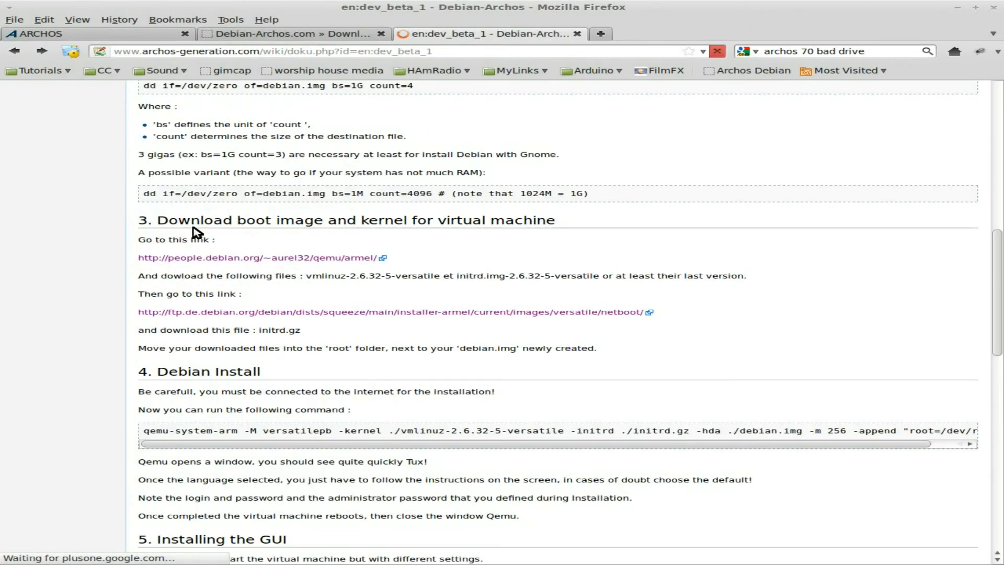
mouse_move(326, 320)
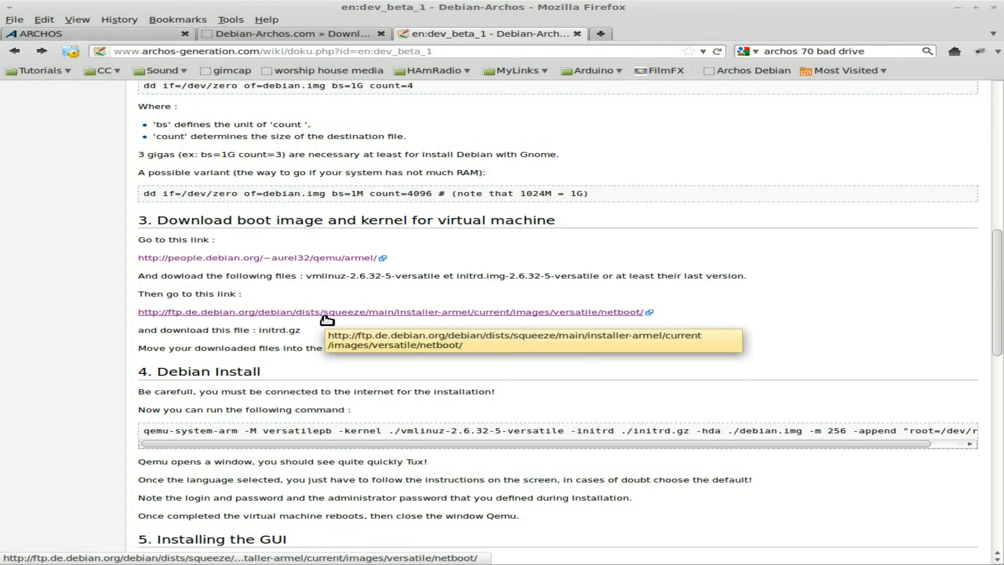
click(326, 312)
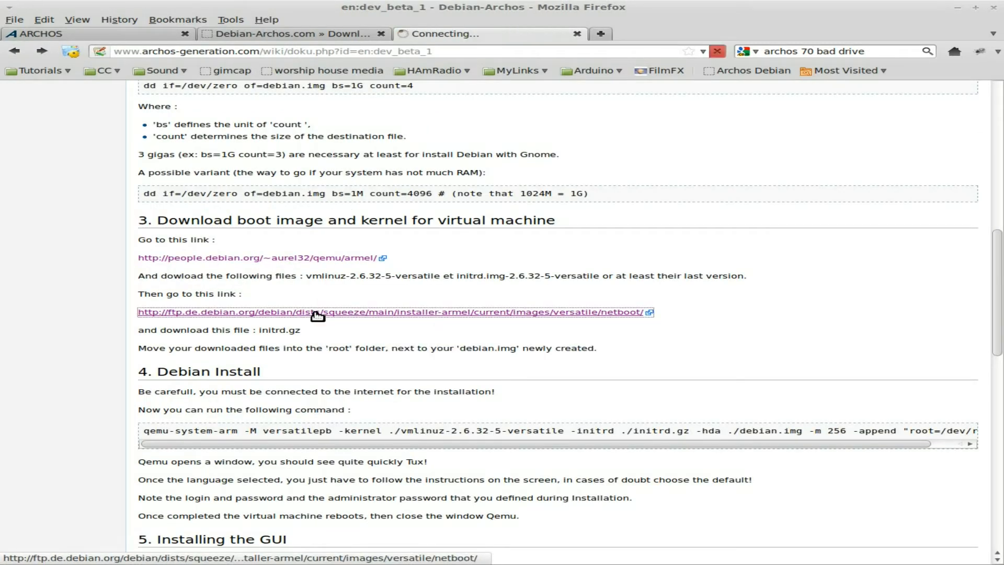
click(320, 312)
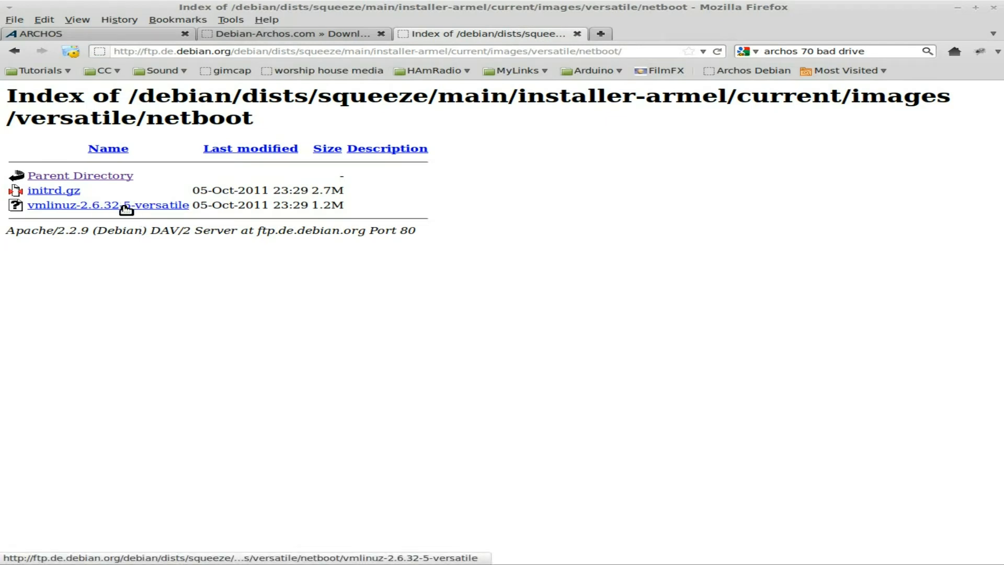
Download vmlinuz-2.6.32-5-versatile and initrd.gz into the archos folder with wget
right_click(108, 205)
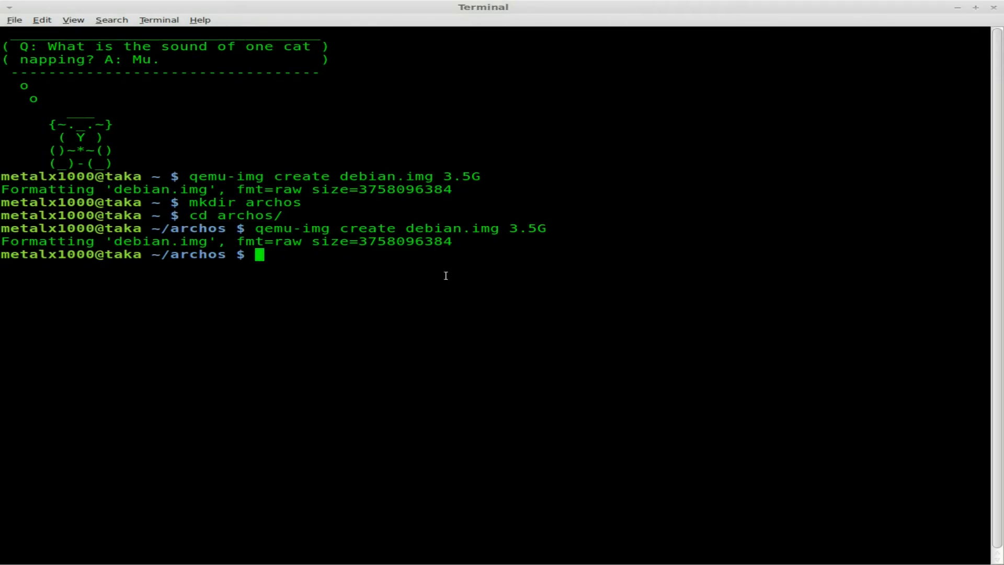
text(wget http://ftp.de.debian.org/debian/dists/squeeze/main/installer-armel/current/images/versatile/netboot/vmlinuz-2.6.32-5-versatile)
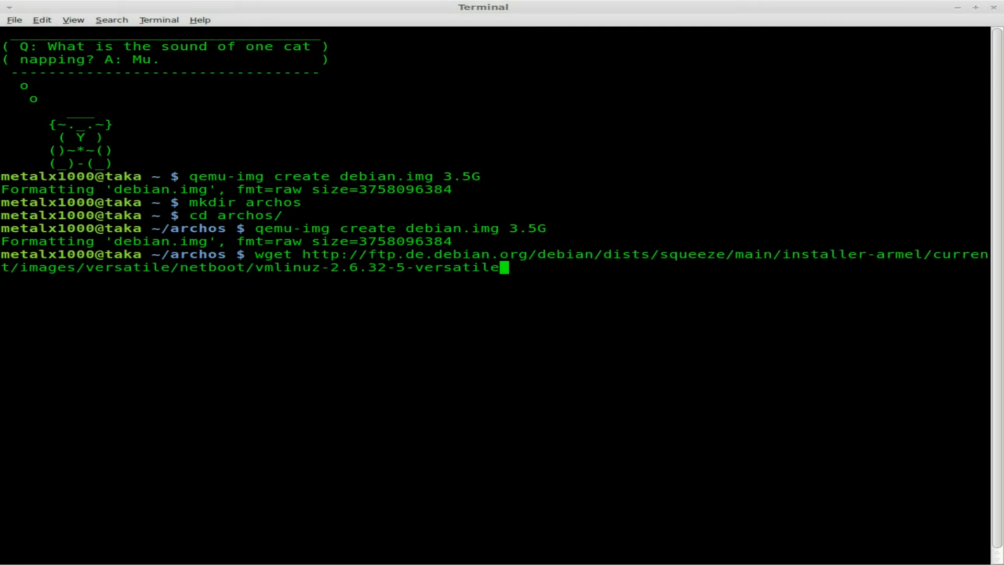
key(Return)
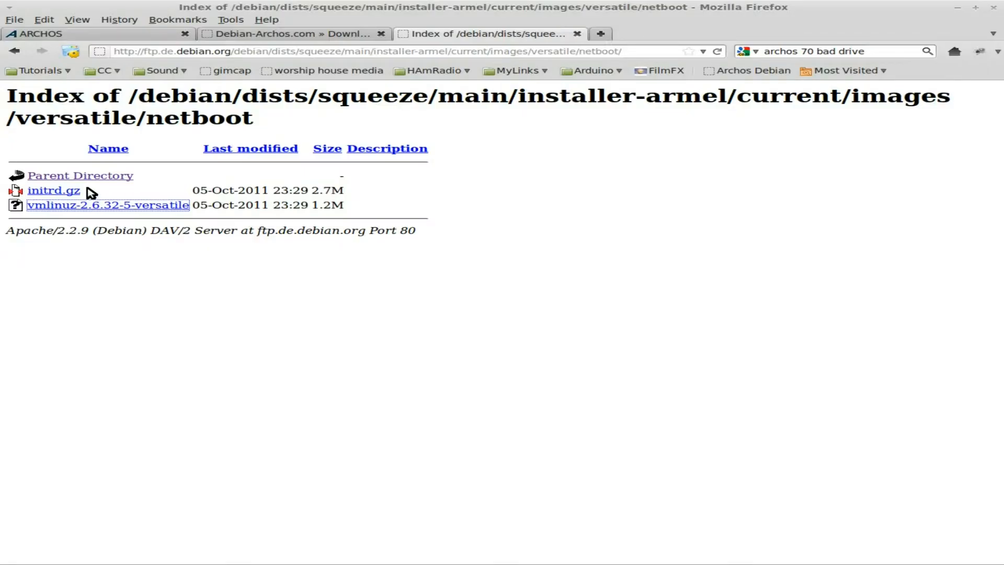
right_click(53, 190)
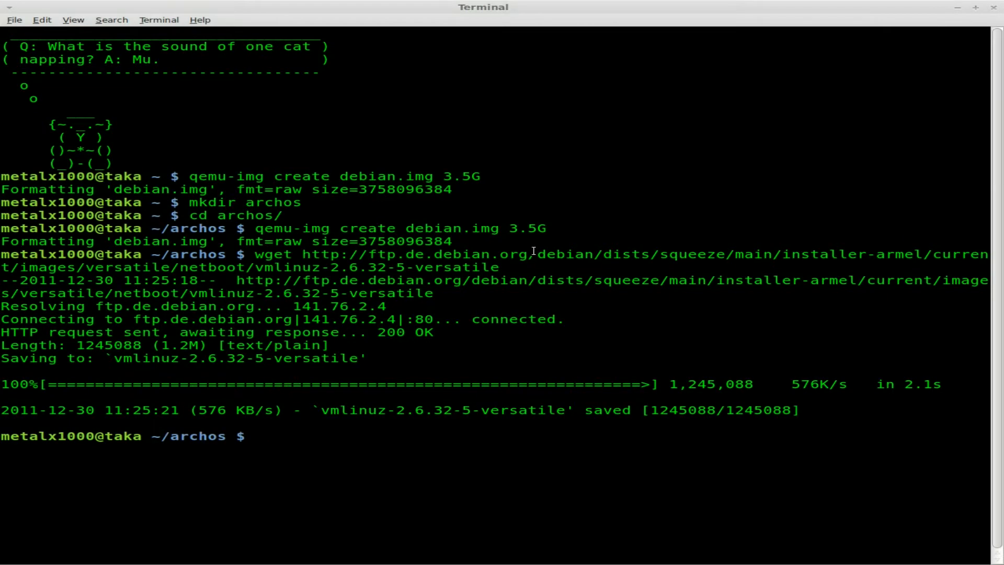
text(wget)
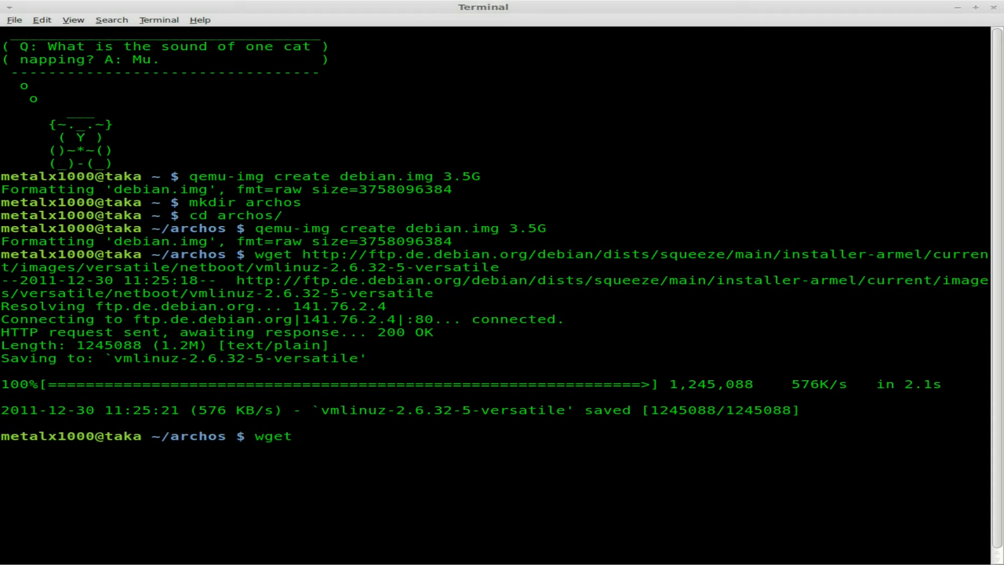
key(Return)
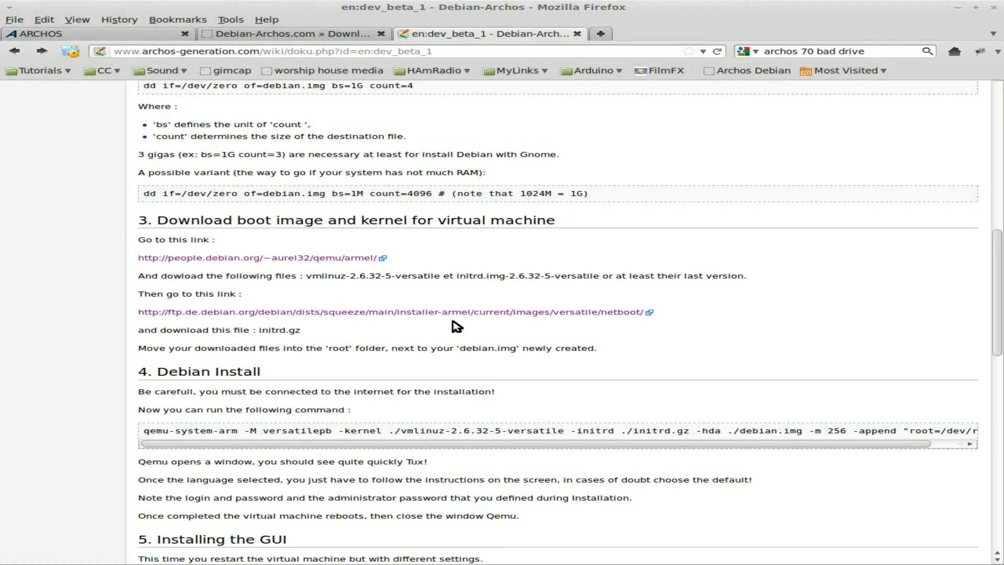
mouse_move(411, 329)
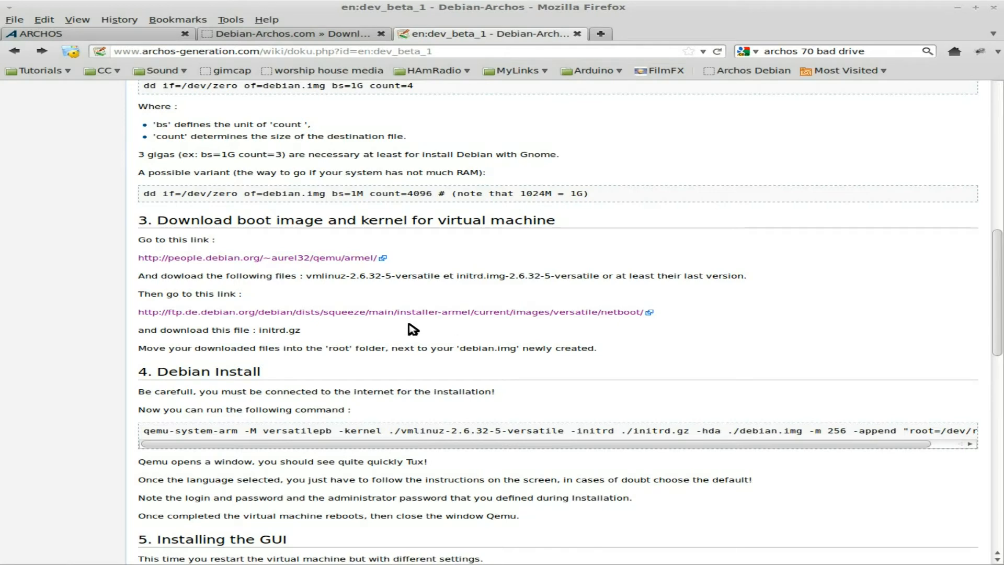
Highlight the qemu-system-arm command's -M versatilepb, -kernel path and -hda options
scroll(down, 3)
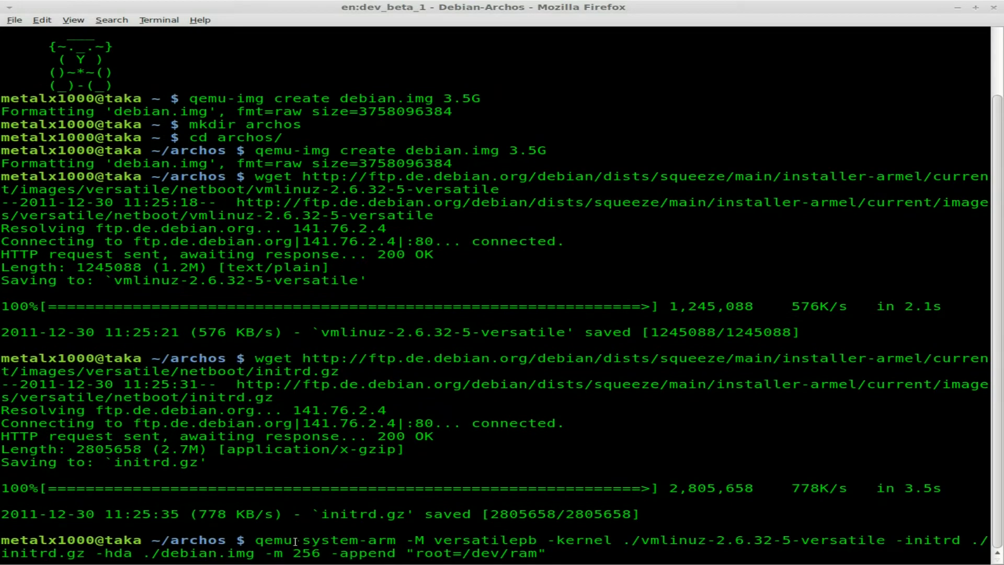
double_click(306, 539)
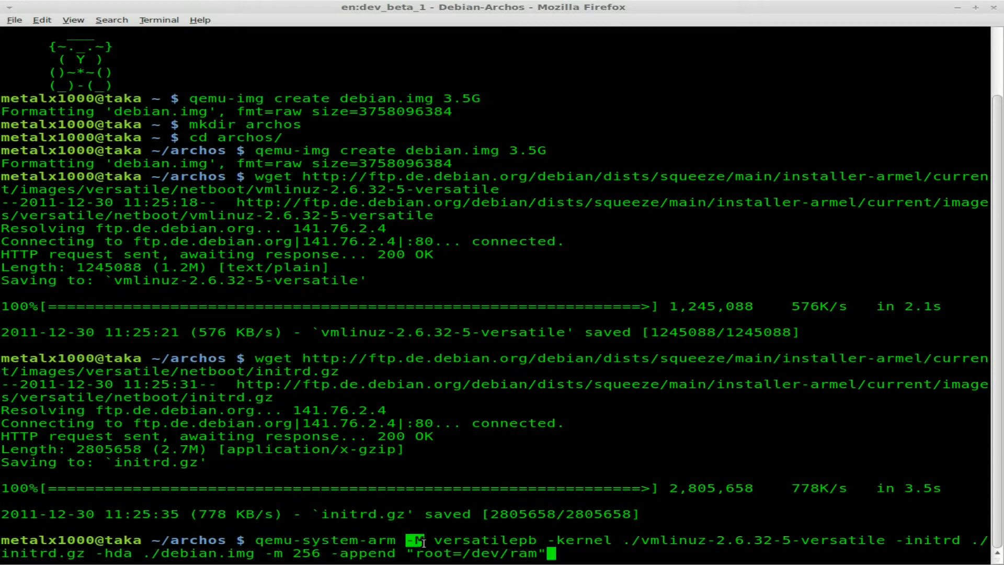
double_click(485, 540)
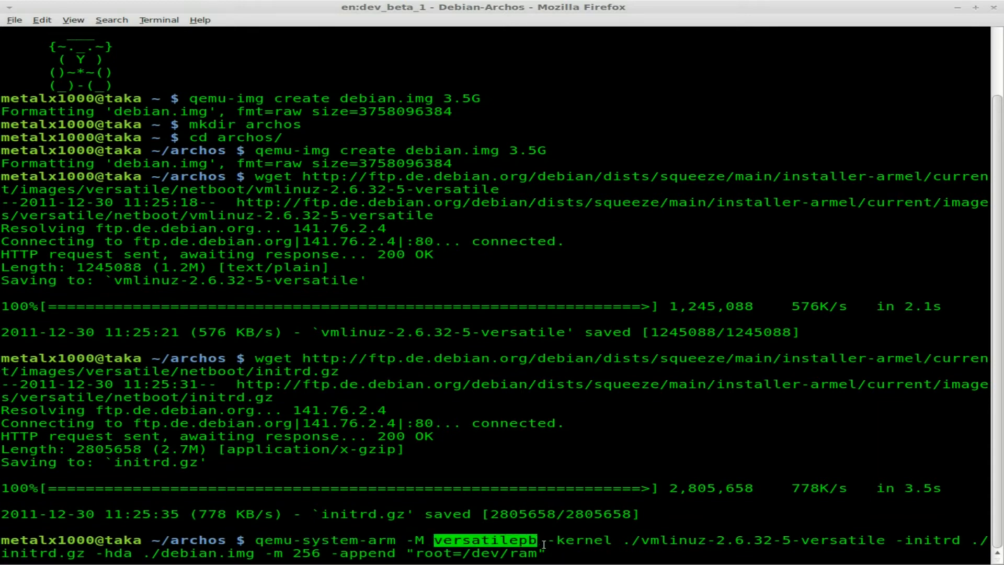
mouse_move(605, 540)
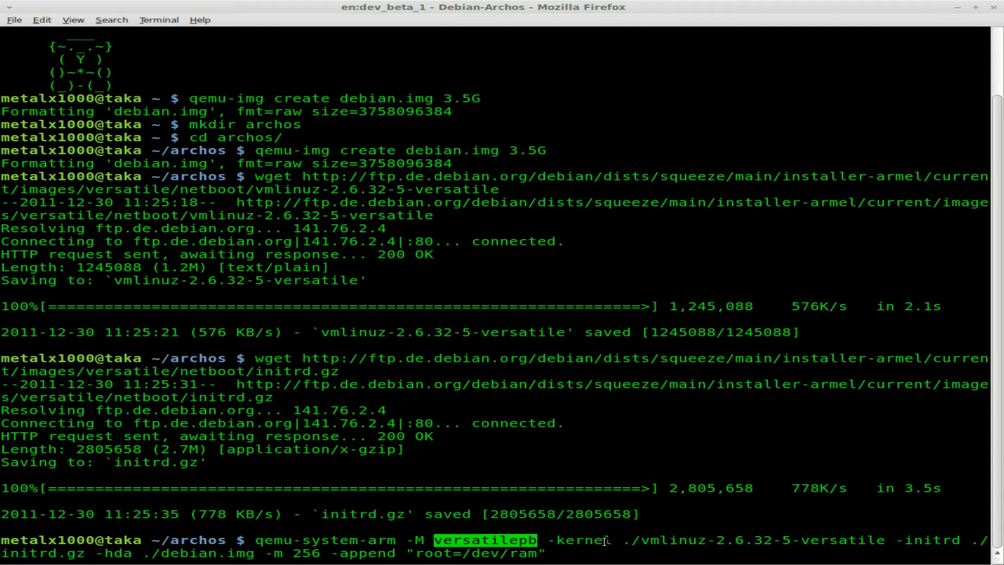
mouse_move(550, 553)
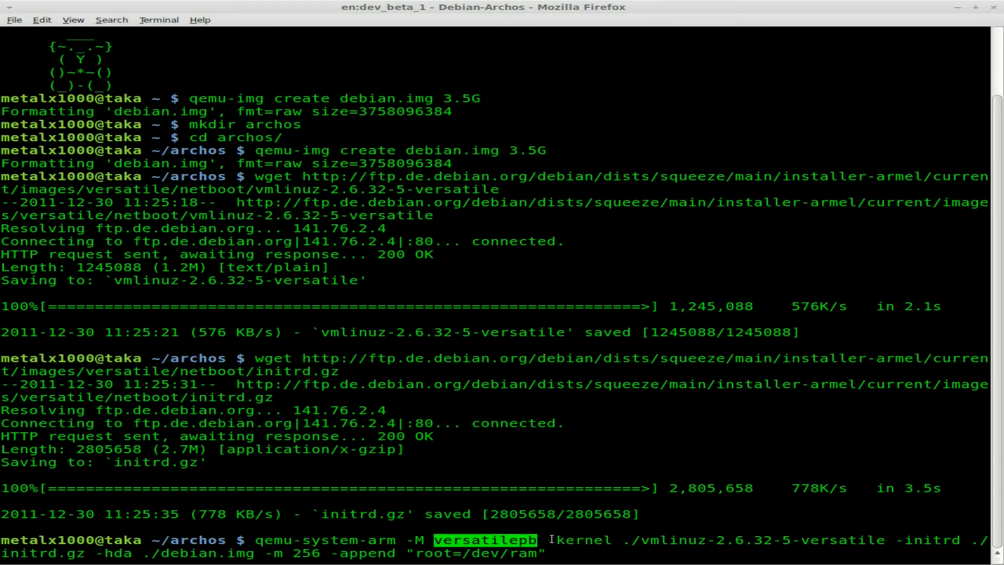
double_click(582, 540)
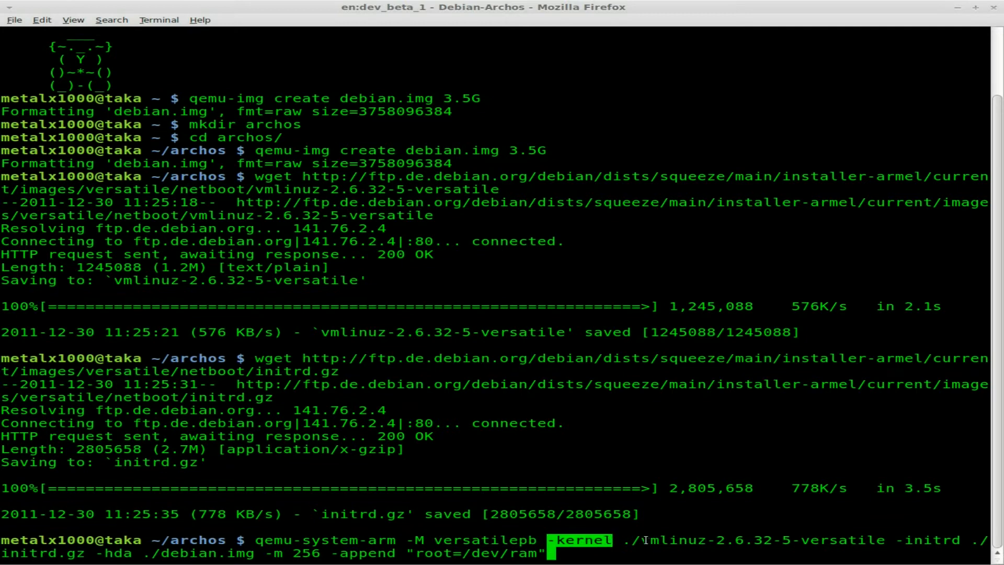
double_click(762, 540)
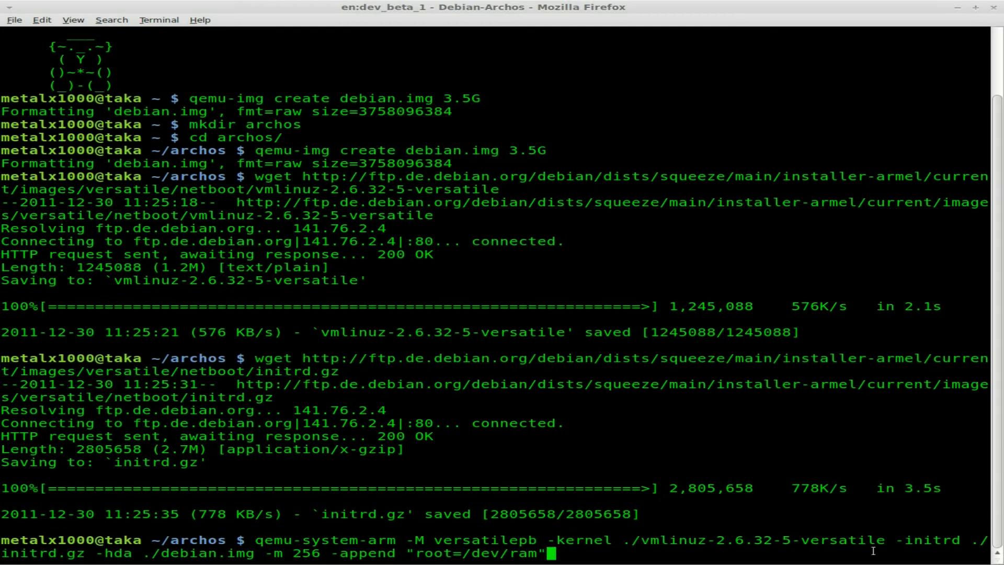
double_click(925, 540)
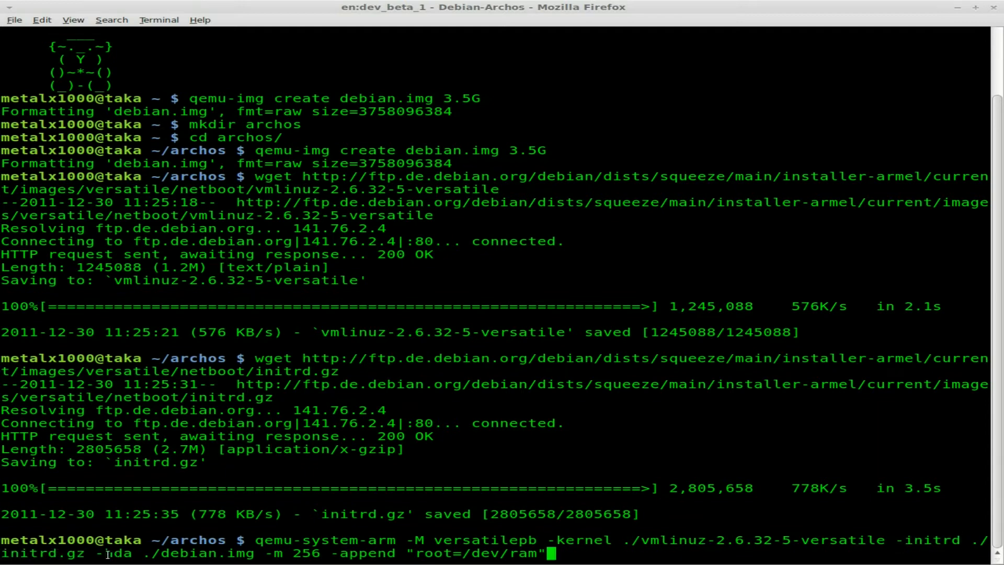
double_click(185, 552)
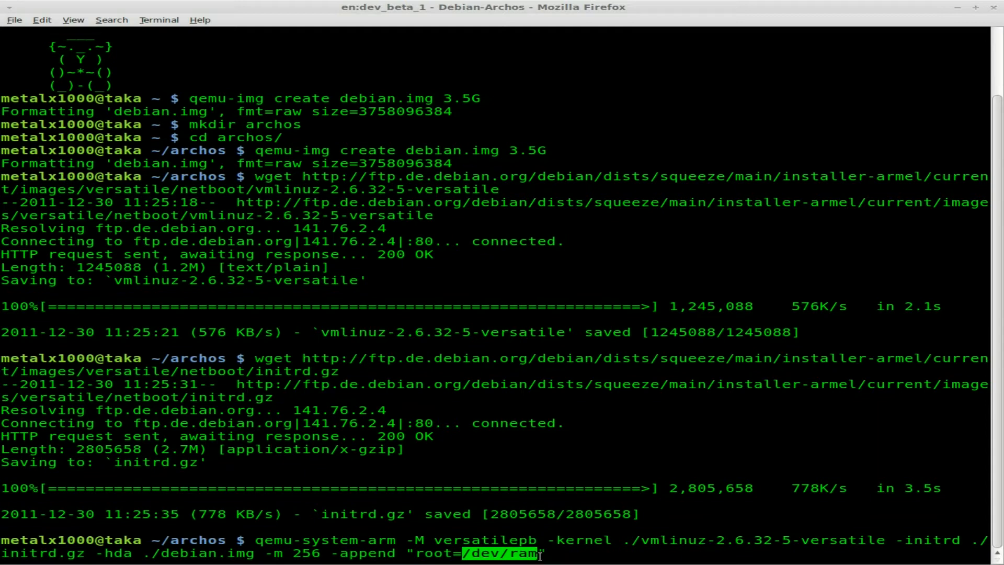
Boot the ARM installer VM, centre it, and accept English, hostname debian, United States mirror
key(Return)
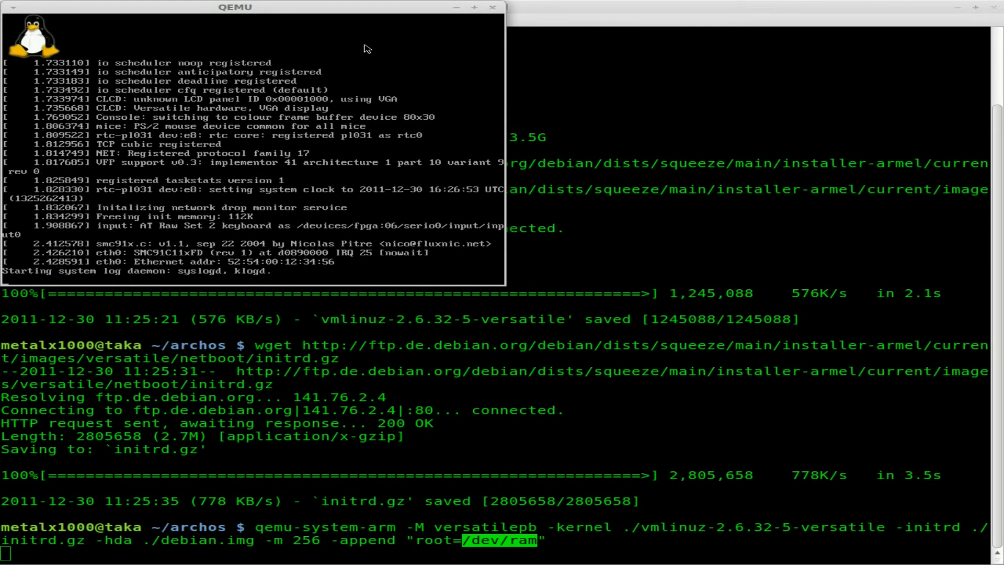
drag(236, 7, 379, 167)
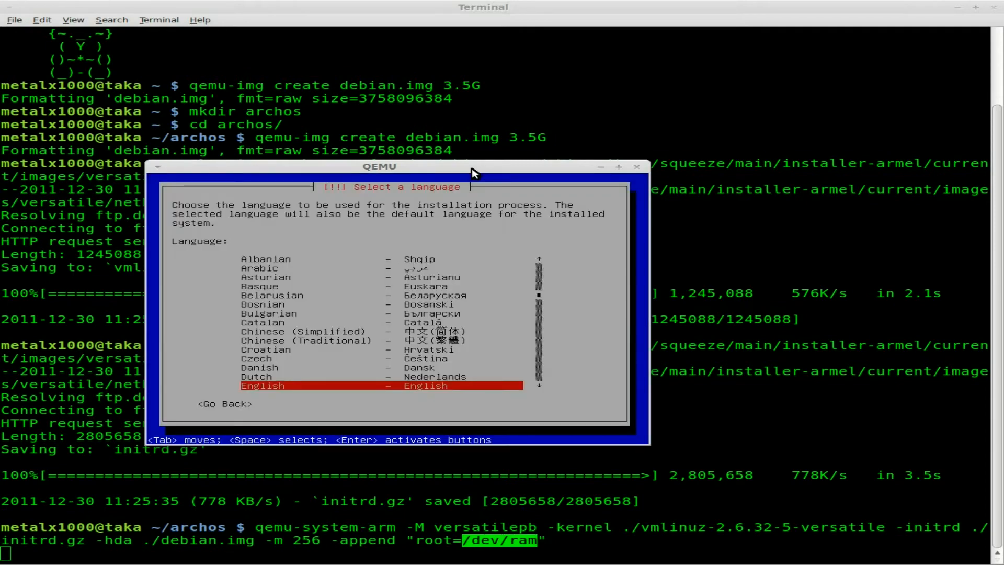
key(Return)
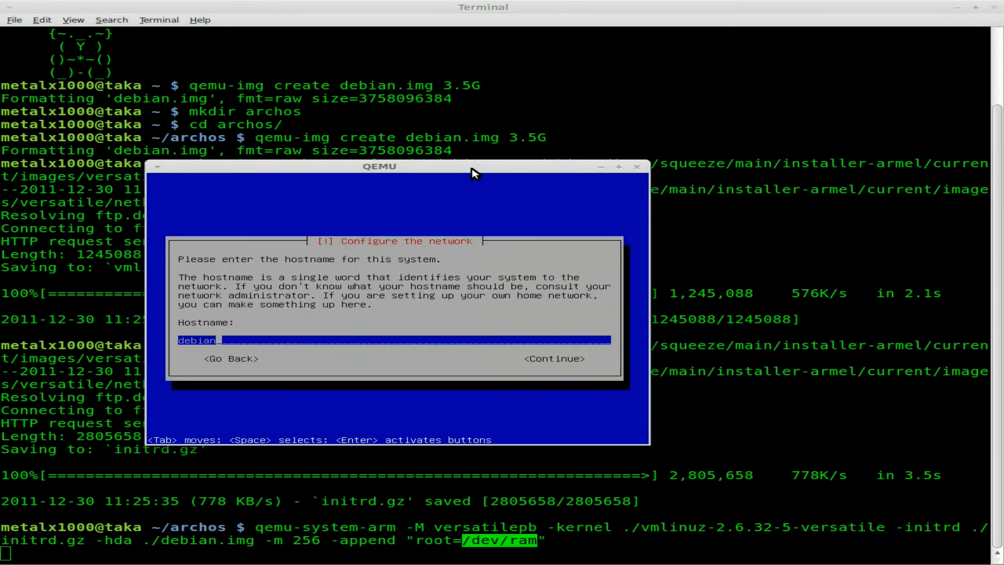
key(Return)
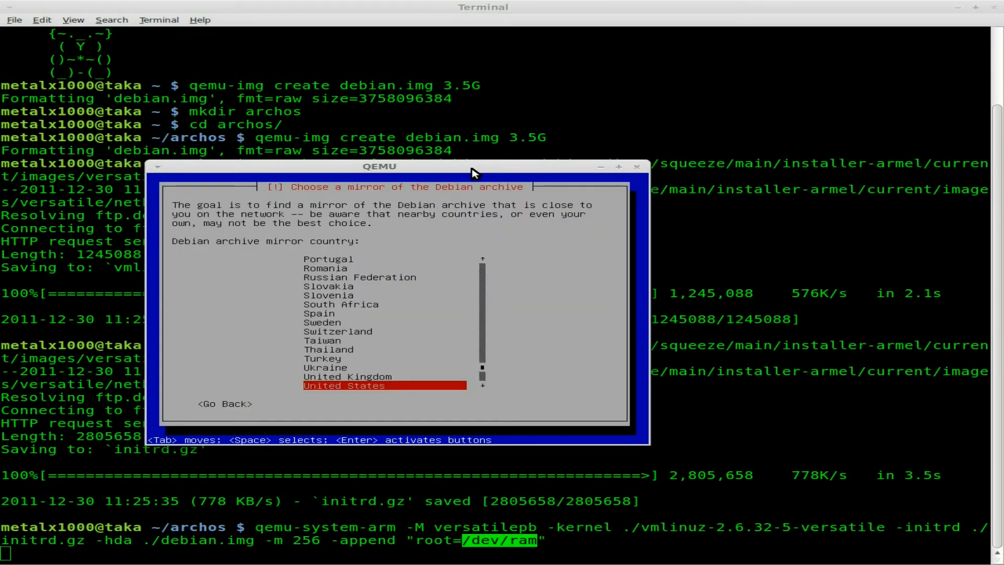
key(Return)
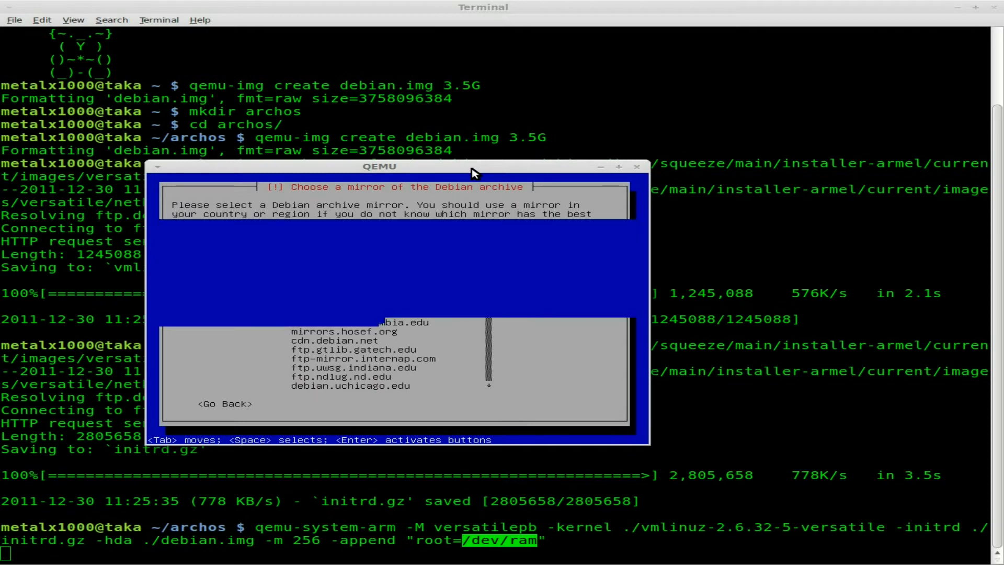
key(Return)
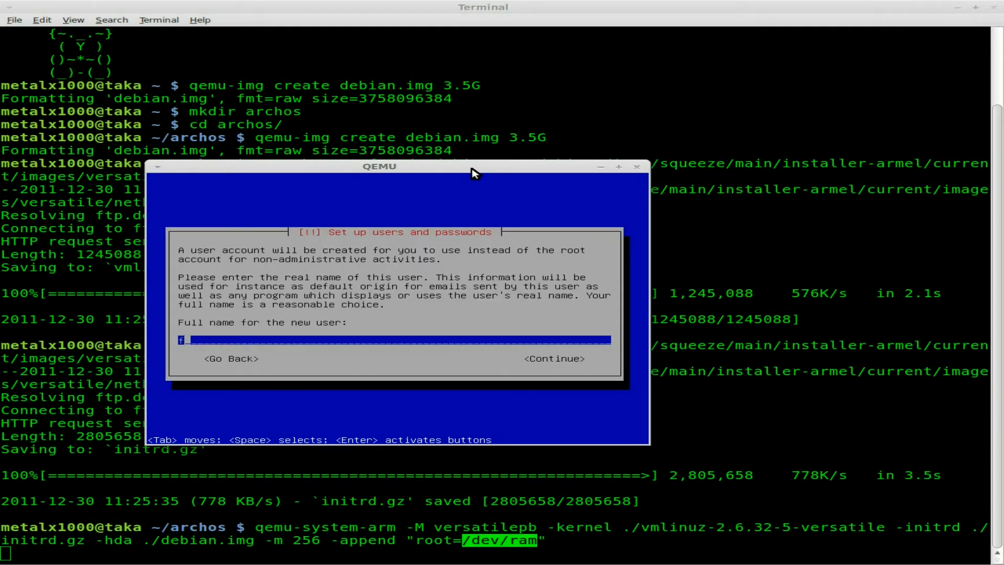
Enter 'debian' as the account details, clear the password mismatch error, and choose Eastern time
text(debian)
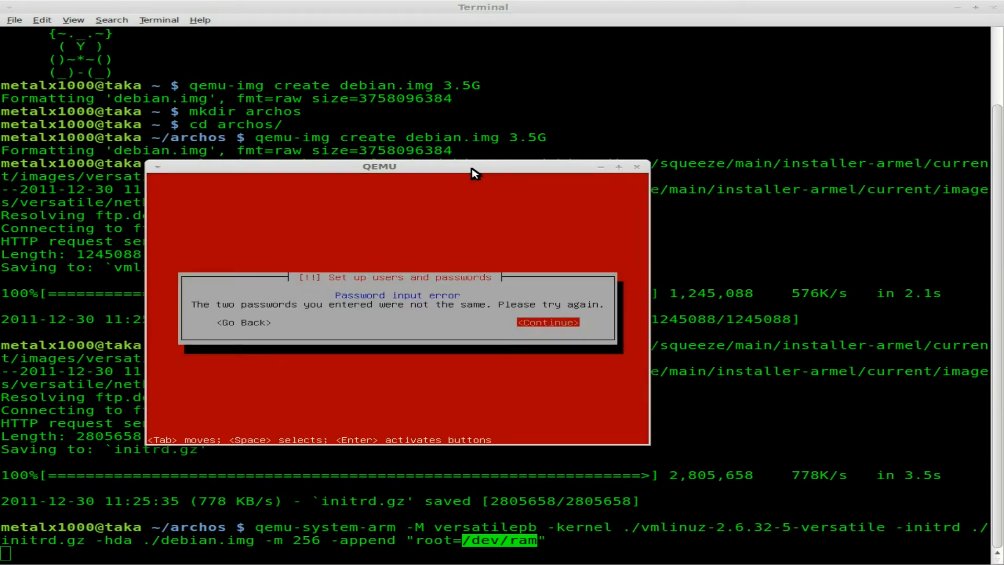
key(Tab)
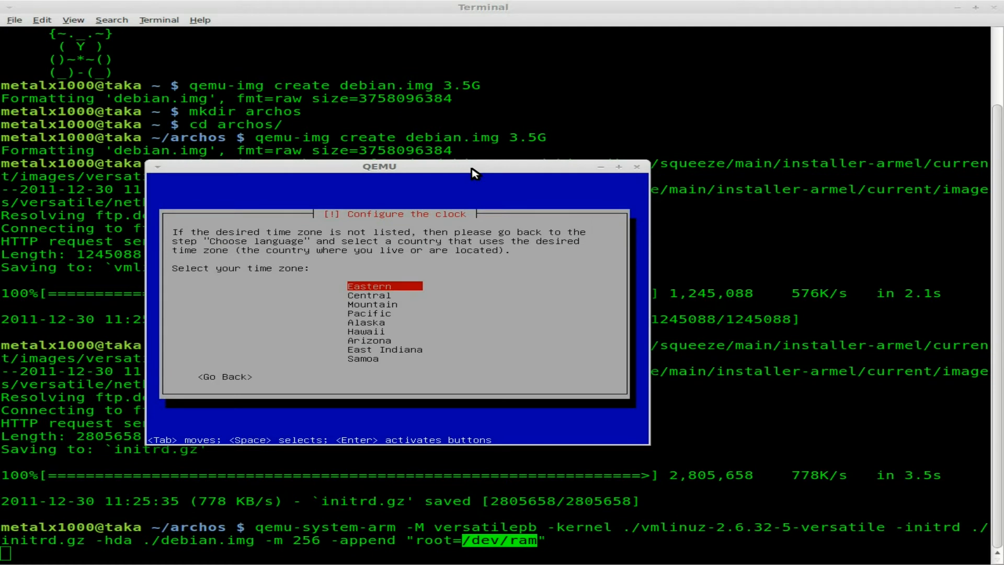
key(Return)
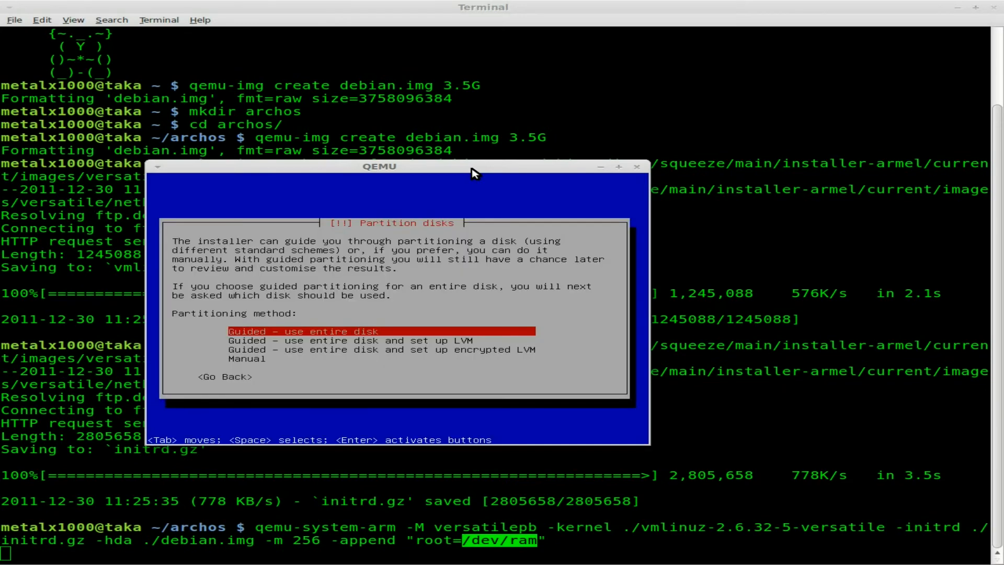
Guided-partition the entire disk with all files in one partition and write the changes
key(Return)
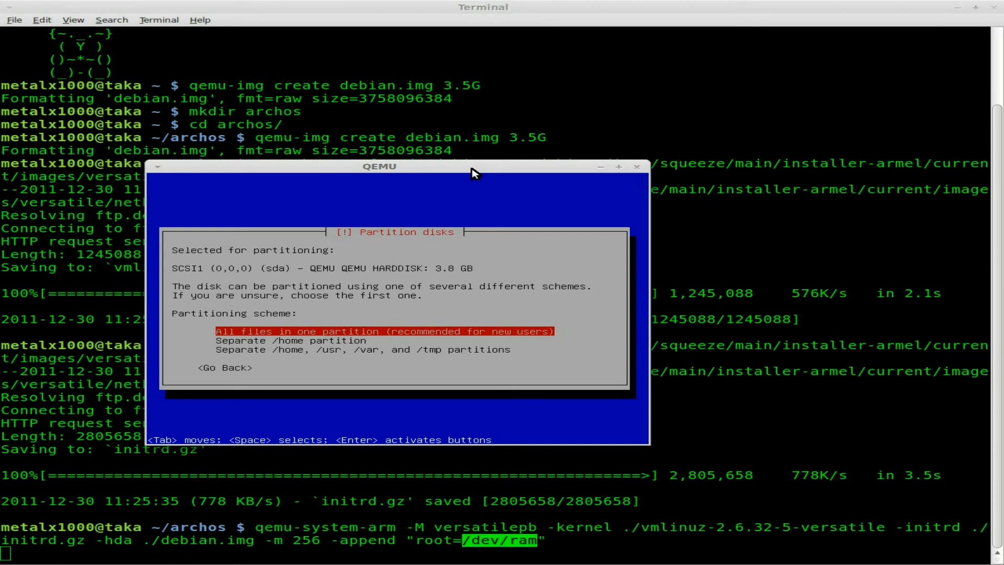
key(Return)
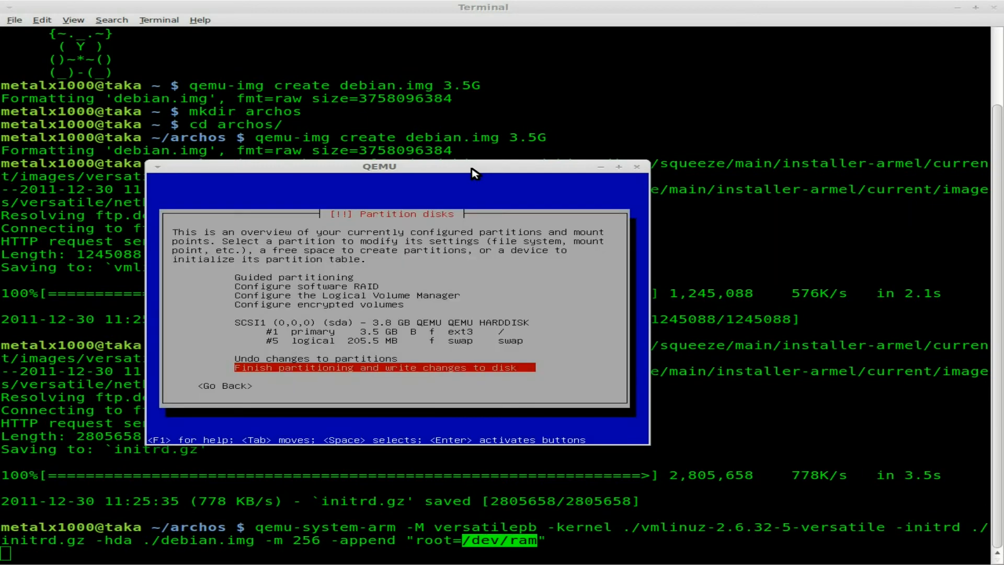
key(Return)
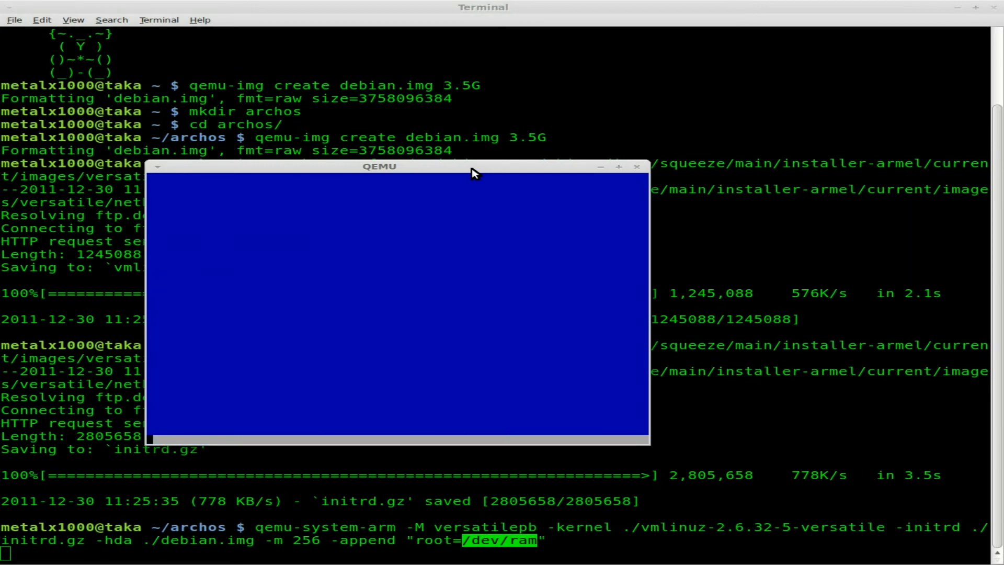